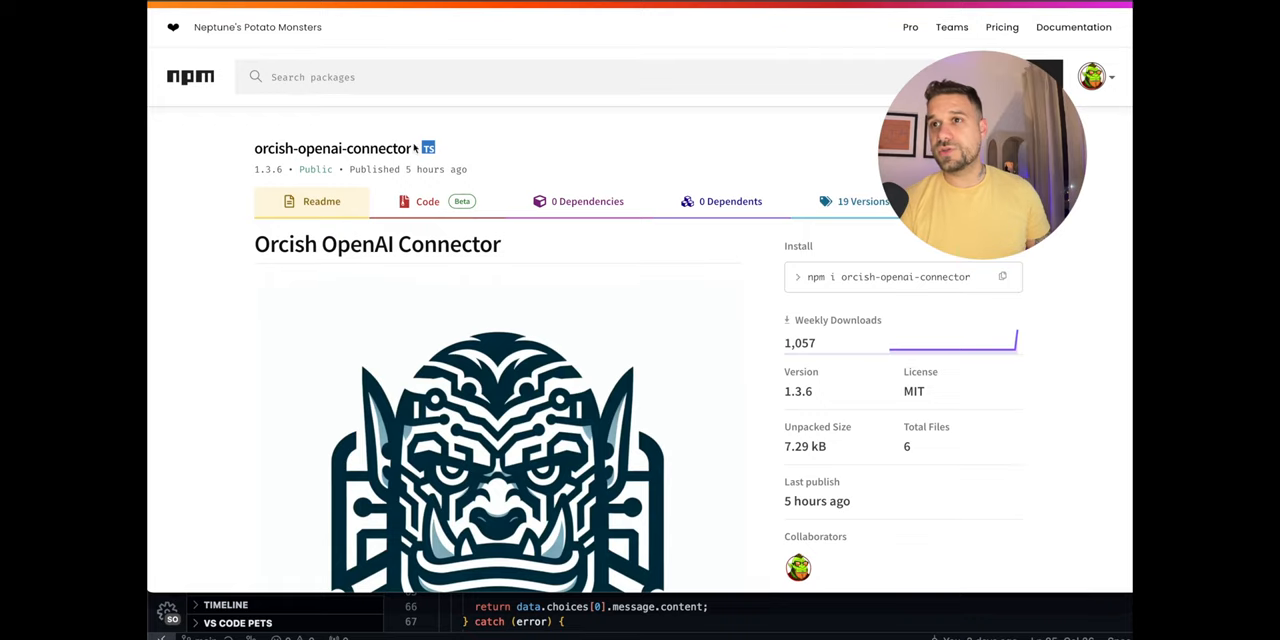
Highlight the orcish-openai-connector name and scroll to its description and Getting Started section
{"action": "double_click", "coordinate": [332, 148]}
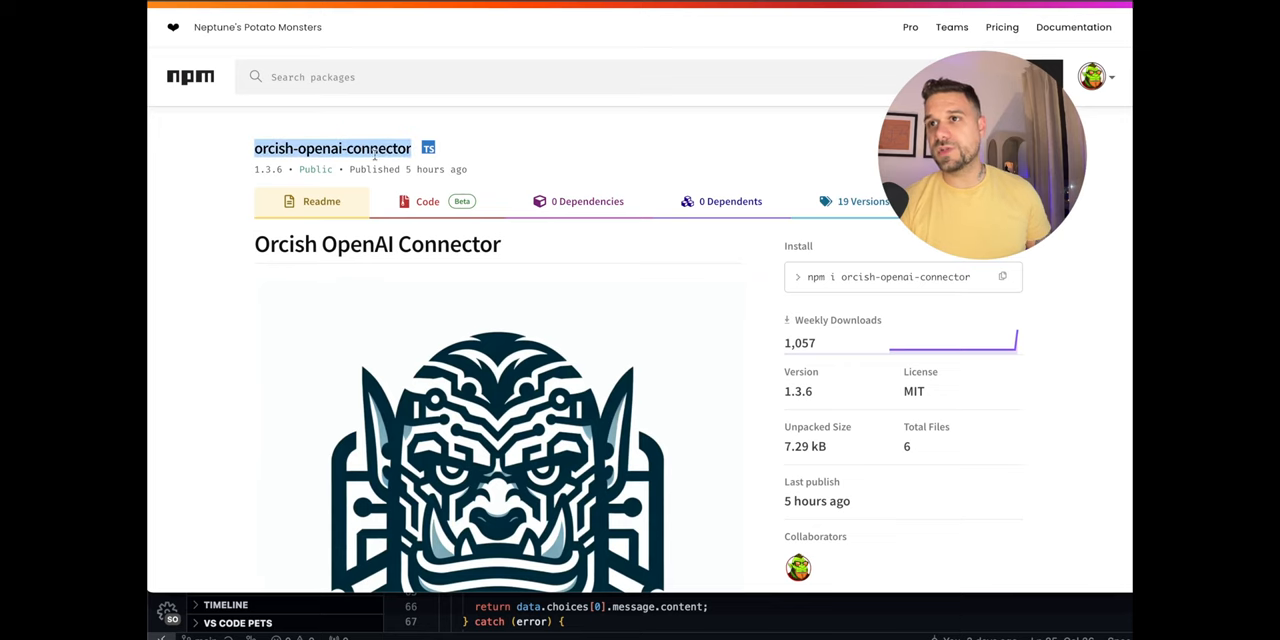
{"action": "scroll", "scroll_direction": "down", "scroll_amount": 3}
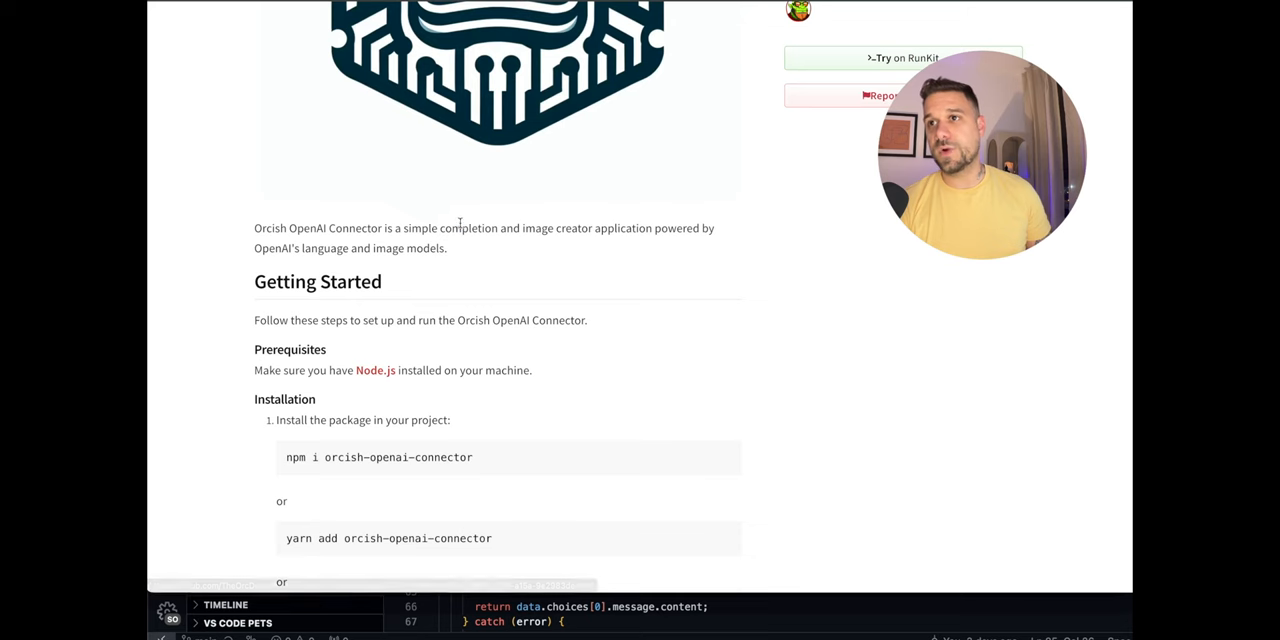
{"action": "double_click", "coordinate": [467, 228]}
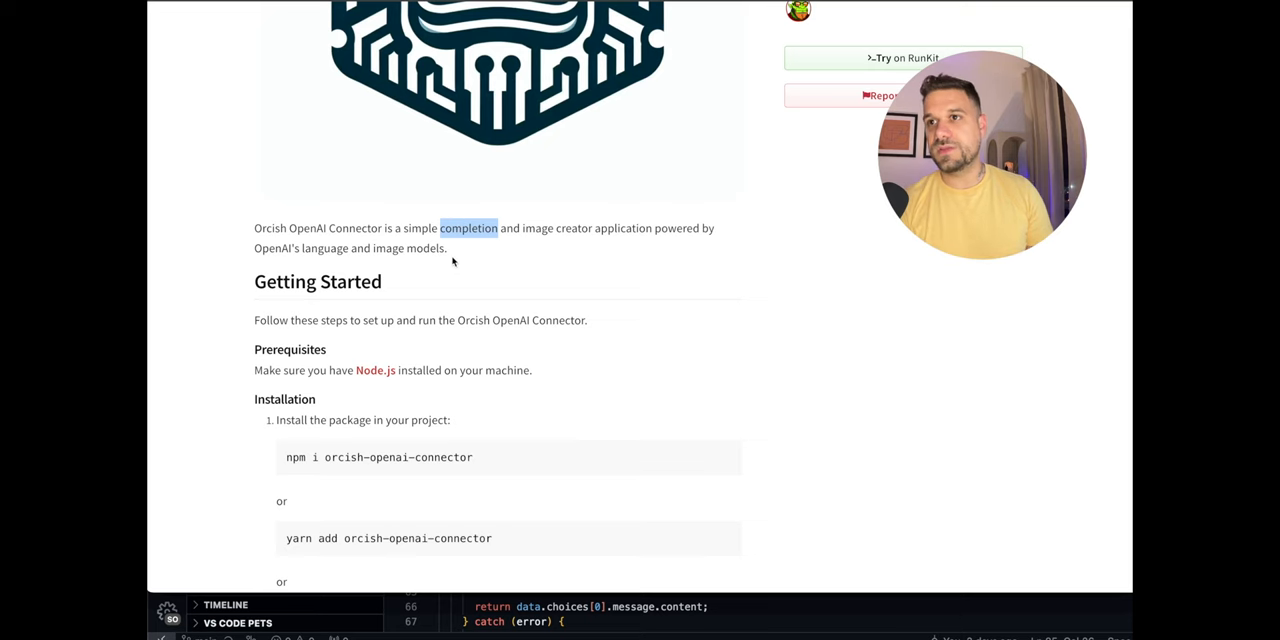
{"action": "scroll", "scroll_direction": "down", "scroll_amount": 3}
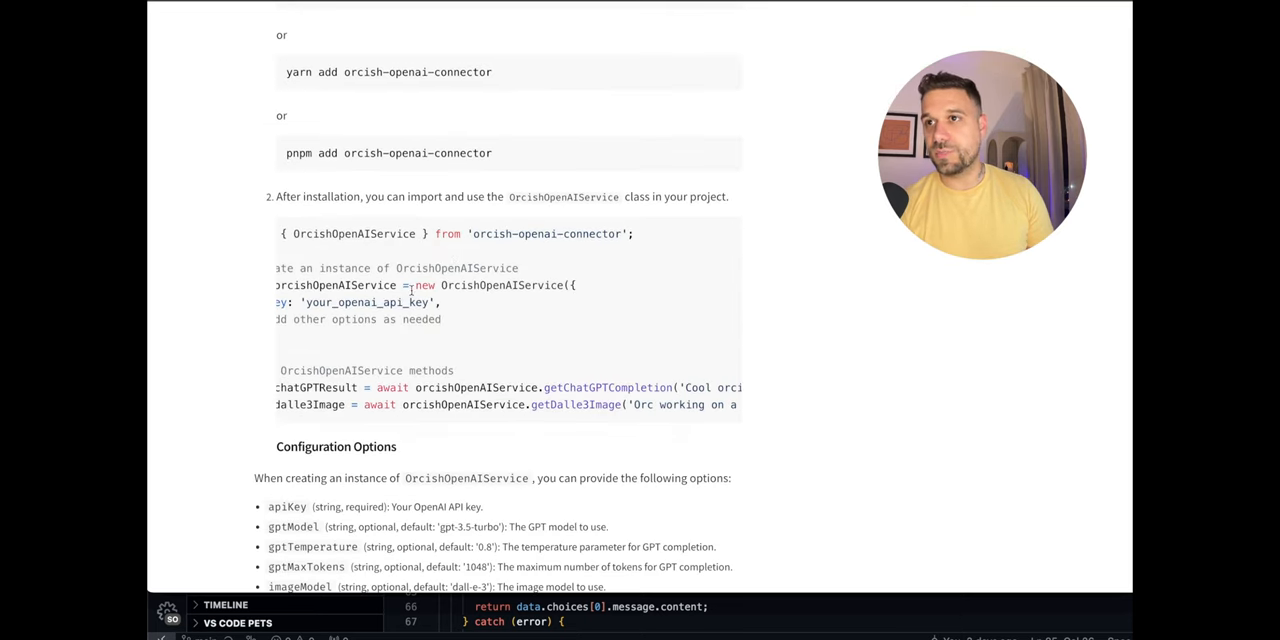
{"action": "double_click", "coordinate": [366, 302]}
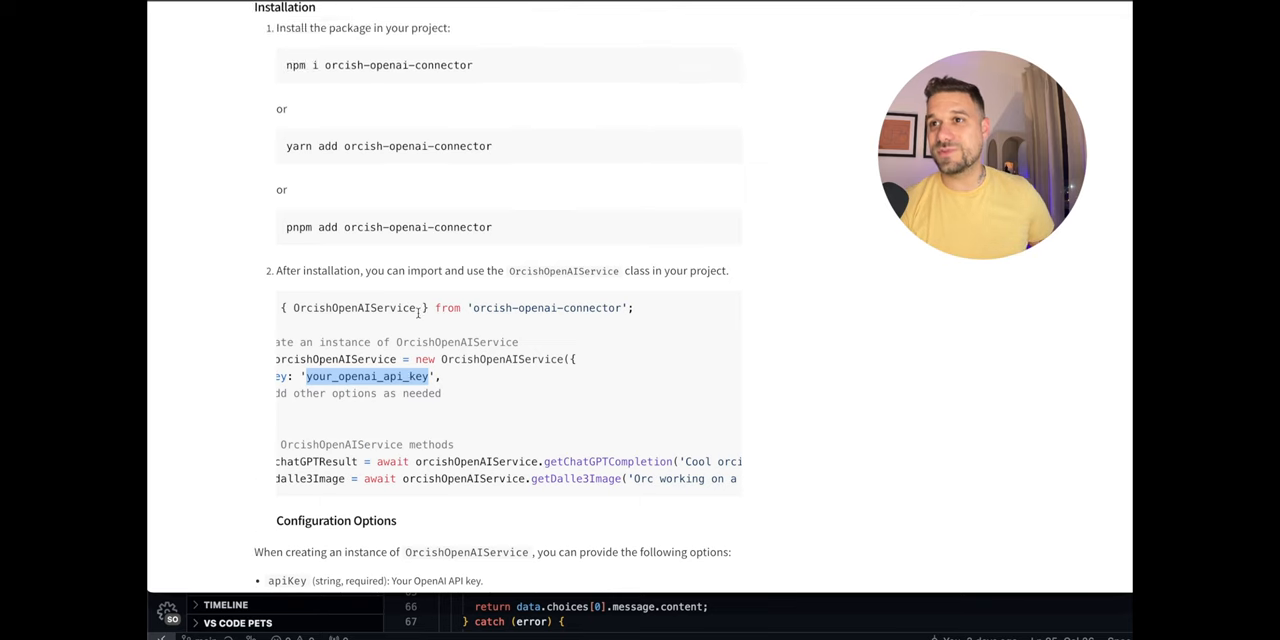
{"action": "scroll", "scroll_direction": "up", "scroll_amount": 3}
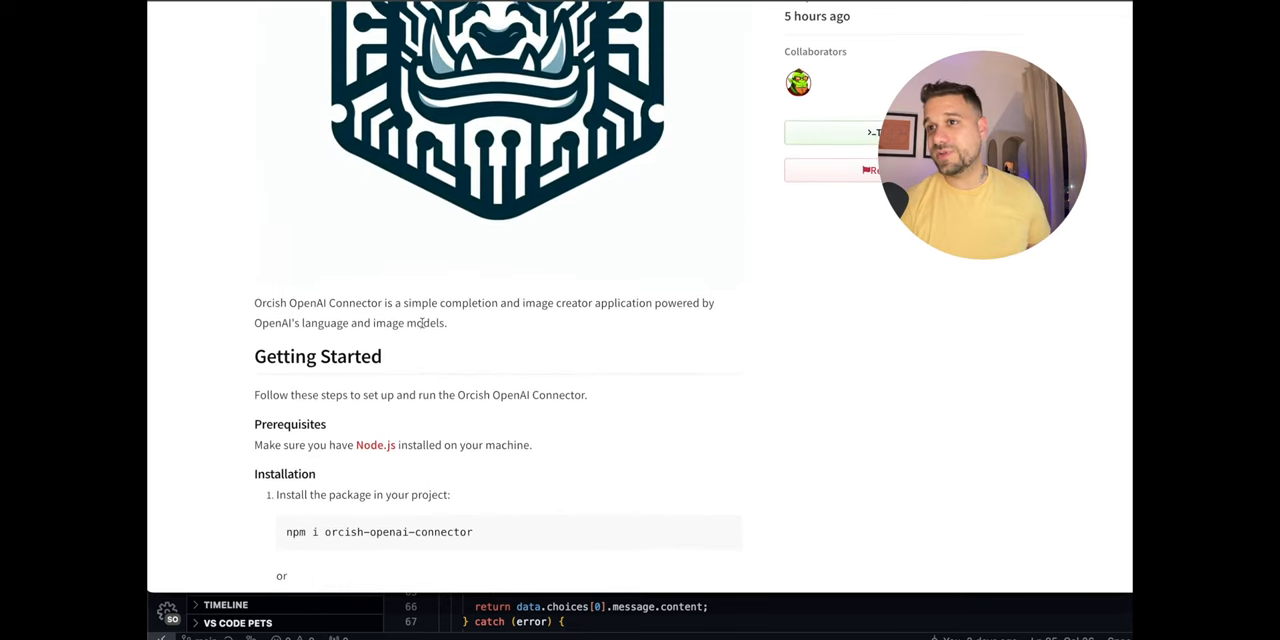
{"action": "scroll", "scroll_direction": "down", "scroll_amount": 3}
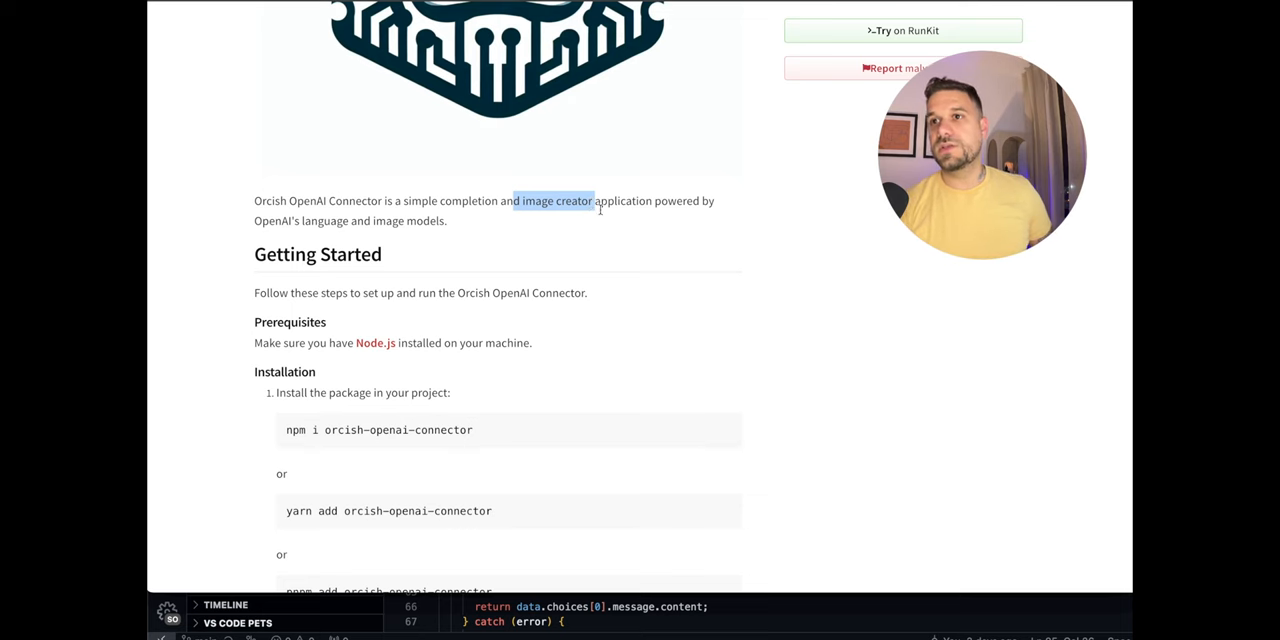
{"action": "scroll", "scroll_direction": "down", "scroll_amount": 3}
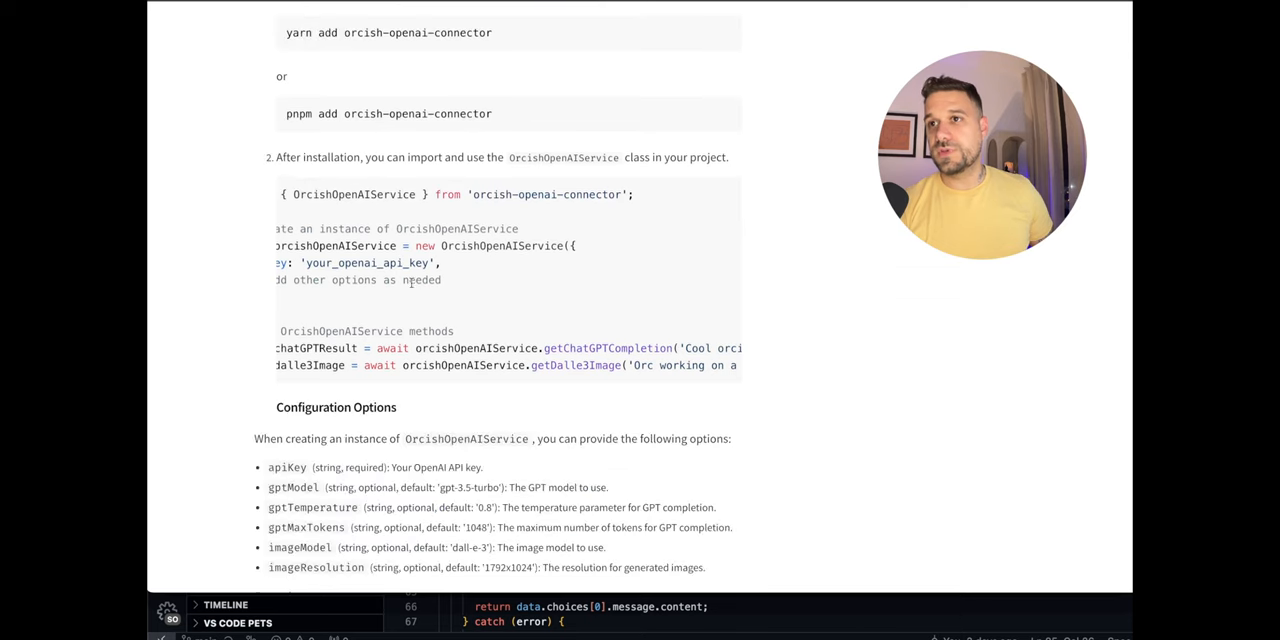
{"action": "triple_click", "coordinate": [360, 262]}
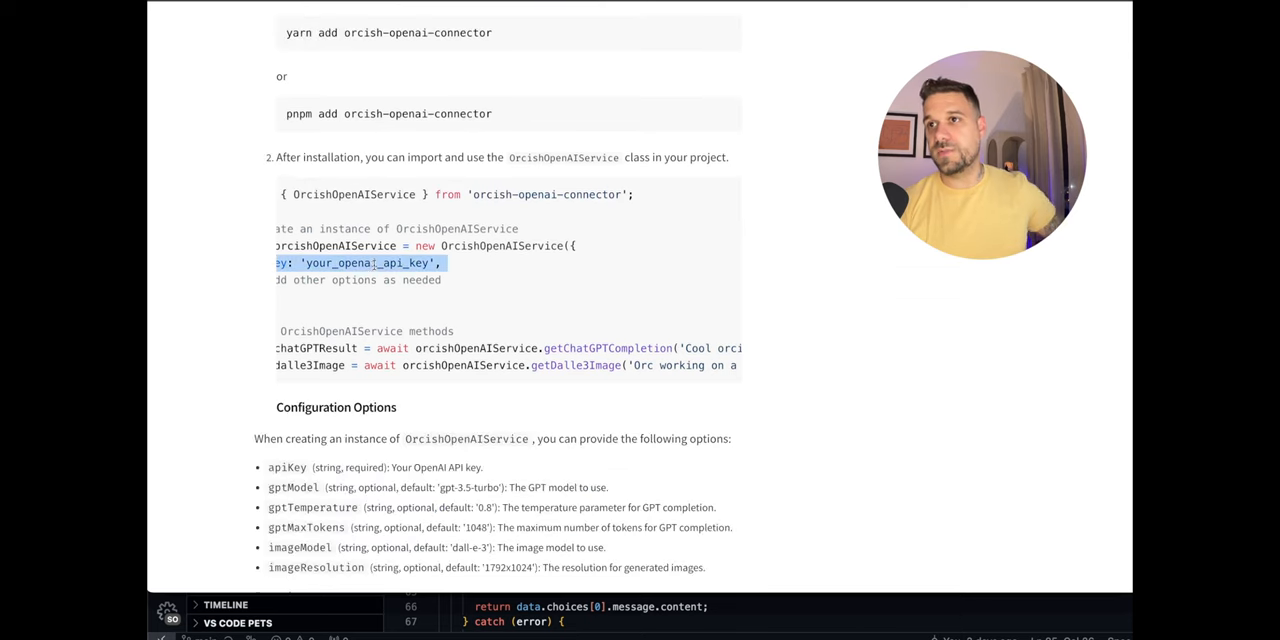
{"action": "scroll", "scroll_direction": "down", "scroll_amount": 3}
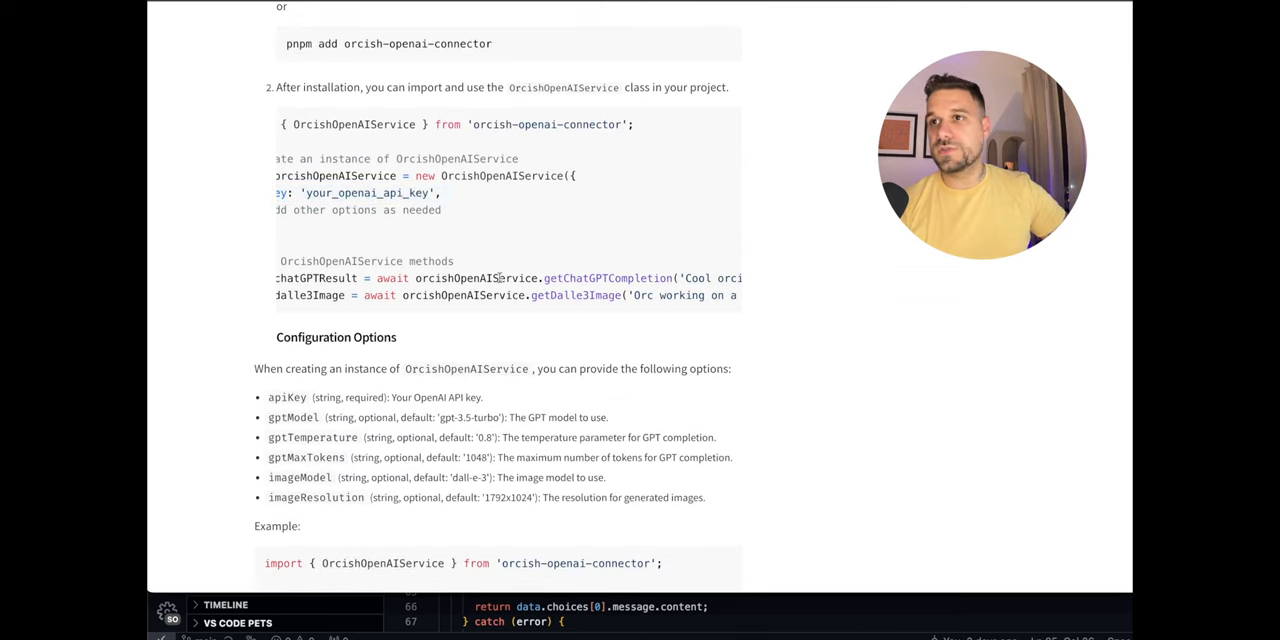
{"action": "double_click", "coordinate": [607, 278]}
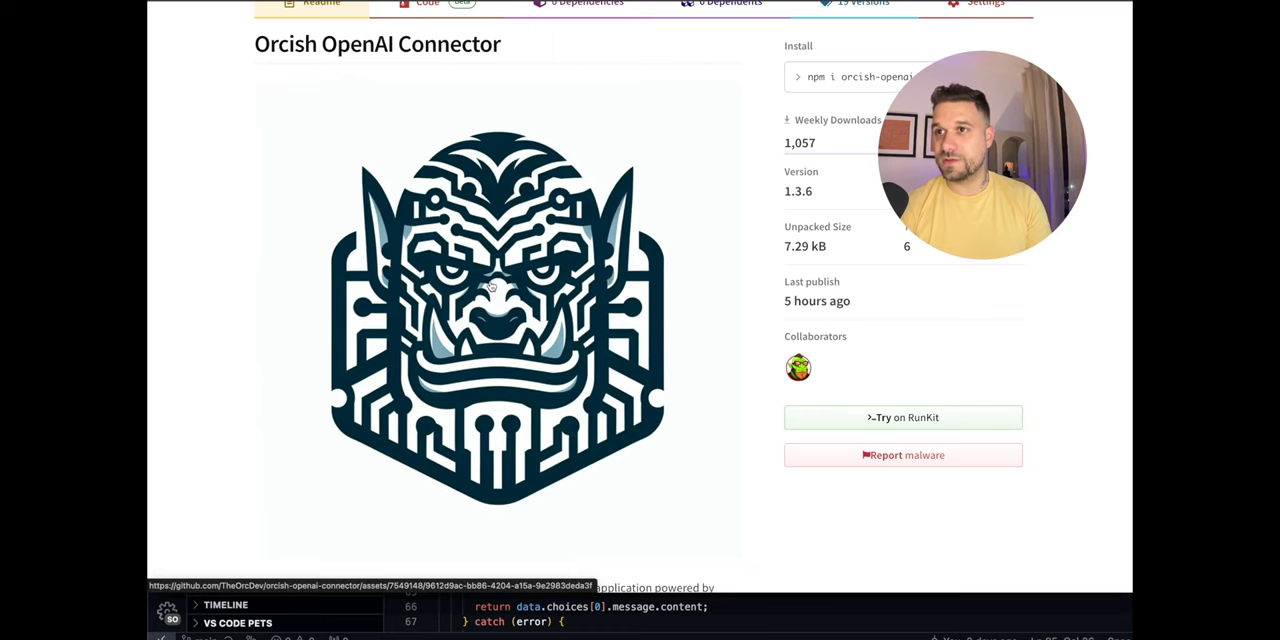
Scroll past the custom configuration options example down to the readme's Keywords section
{"action": "scroll", "scroll_direction": "down", "scroll_amount": 3}
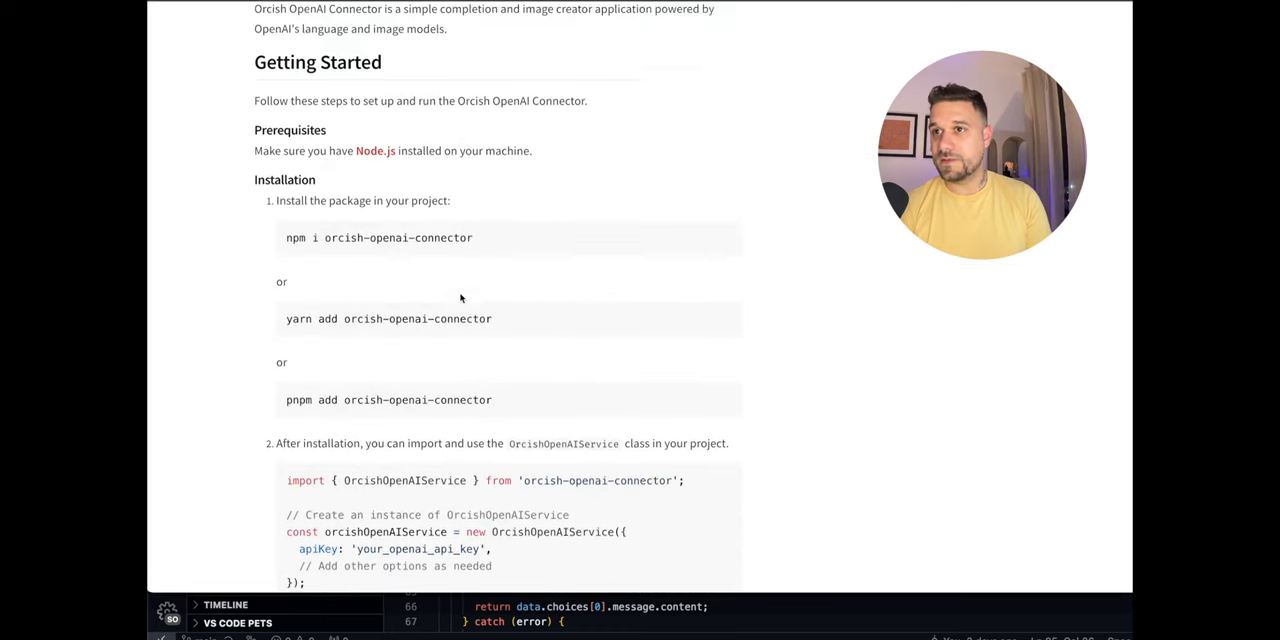
{"action": "scroll", "scroll_direction": "down", "scroll_amount": 3}
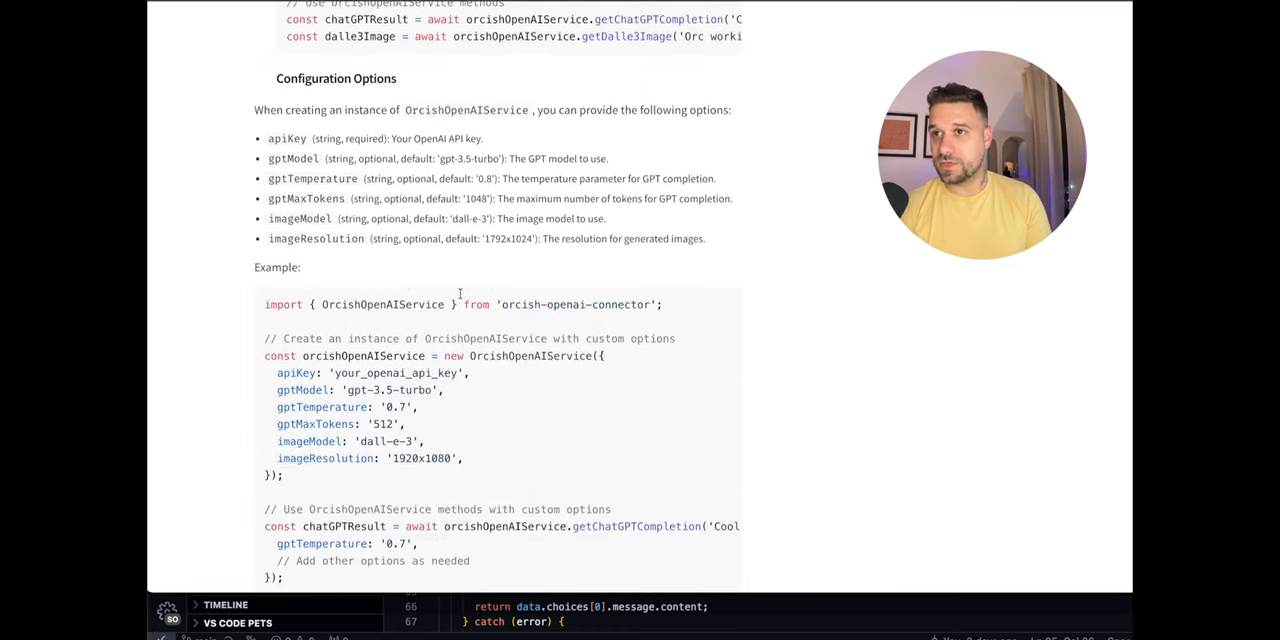
{"action": "scroll", "scroll_direction": "down", "scroll_amount": 3}
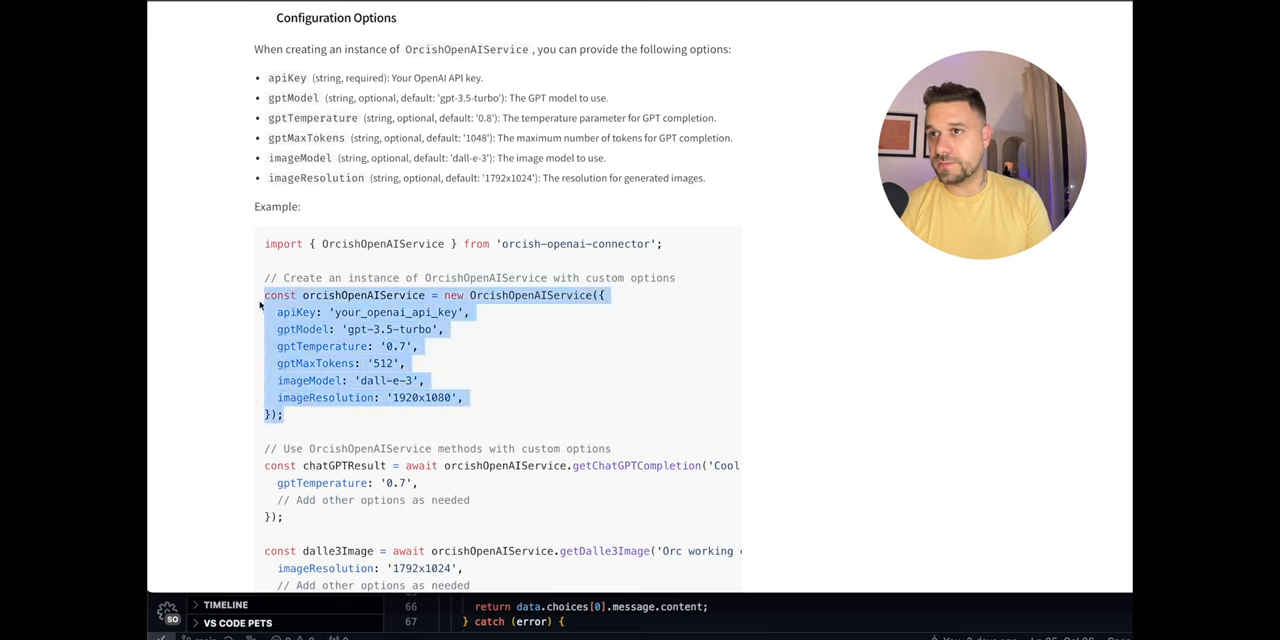
{"action": "left_click", "coordinate": [320, 362]}
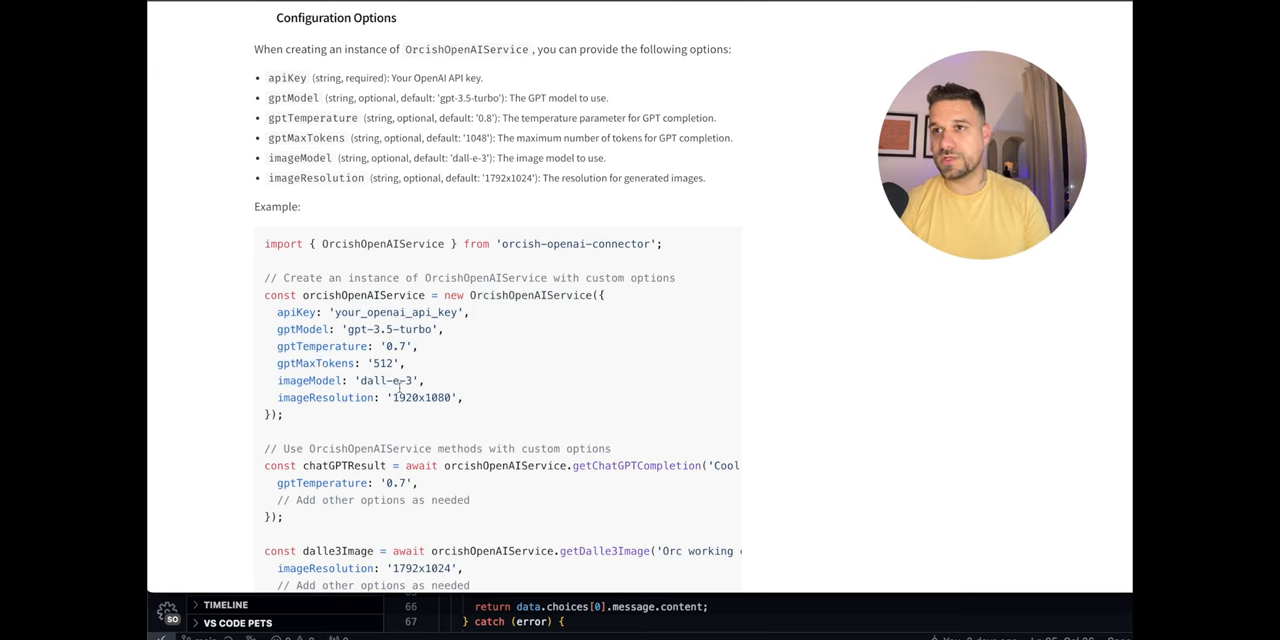
{"action": "scroll", "scroll_direction": "down", "scroll_amount": 3}
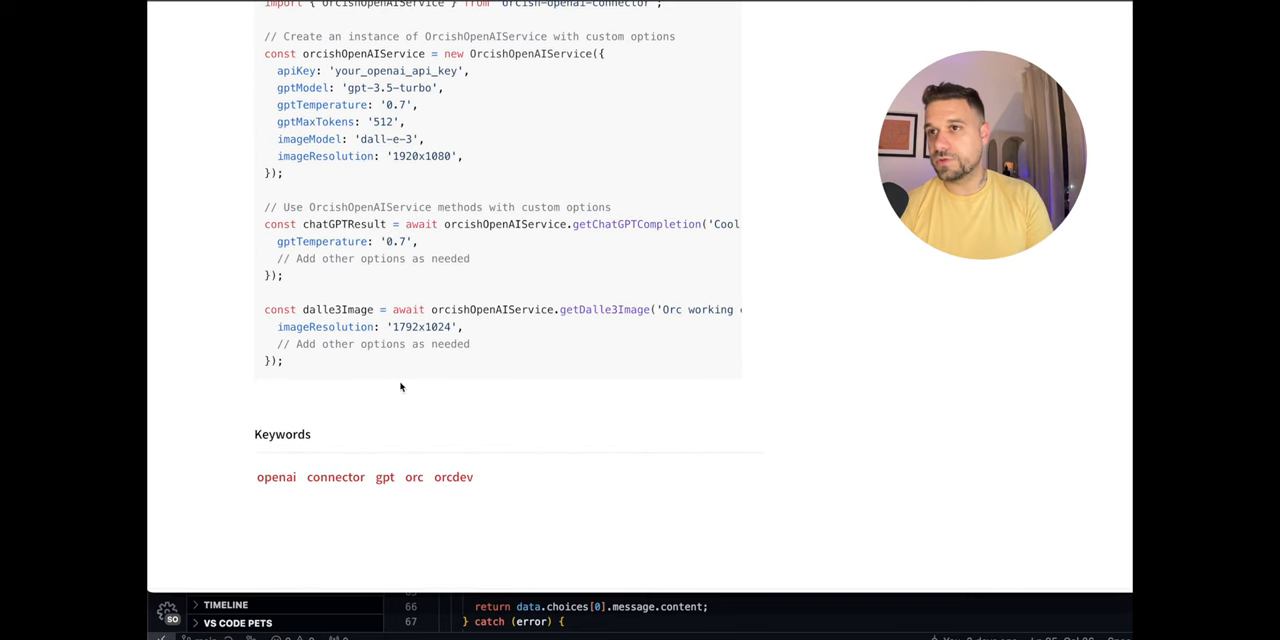
{"action": "left_click_drag", "start_coordinate": [264, 309], "coordinate": [283, 361]}
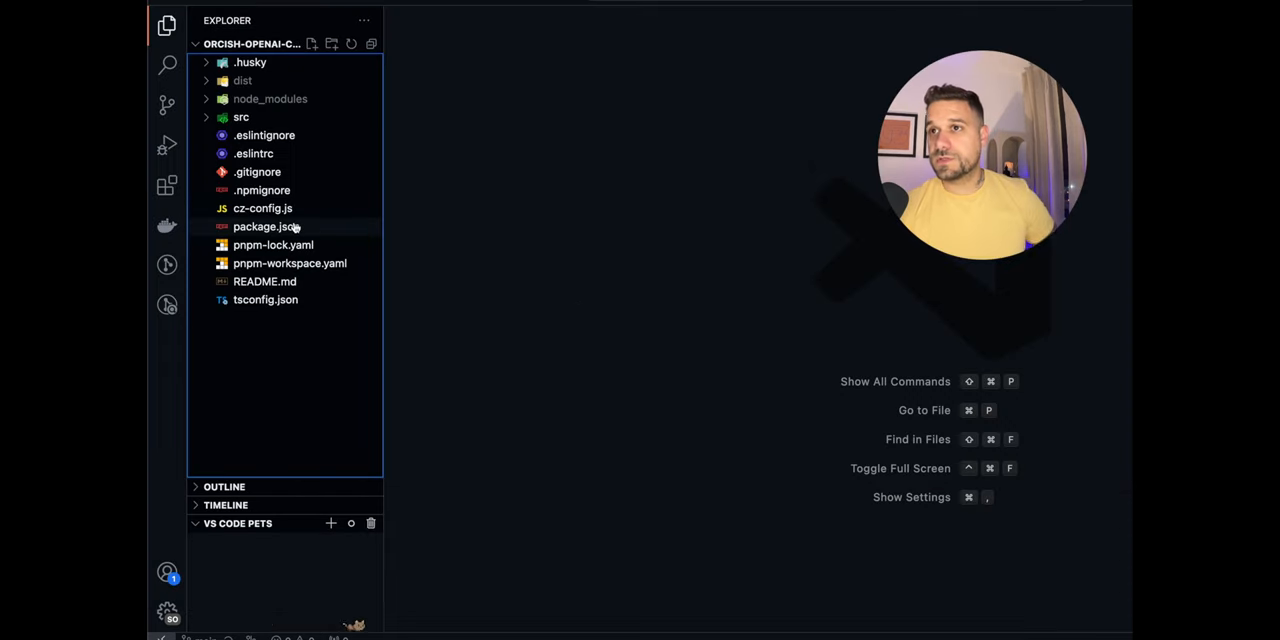
Expand the src folder in the Explorer and open OrcishOpenAIService.ts
{"action": "left_click", "coordinate": [273, 245]}
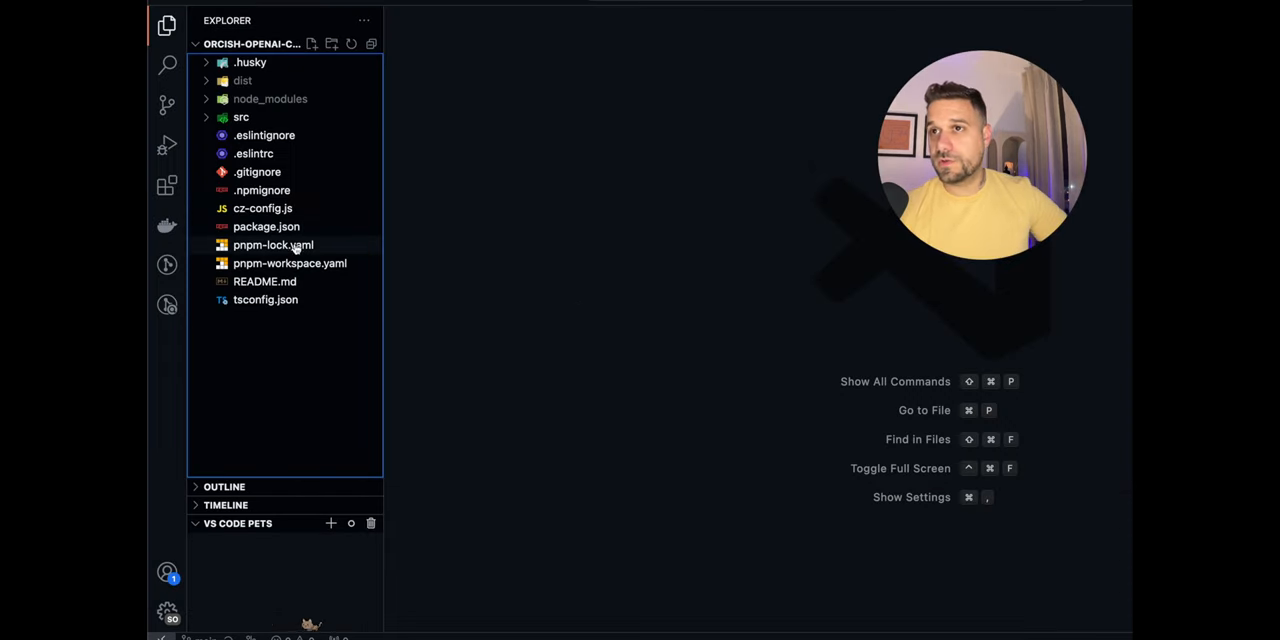
{"action": "left_click", "coordinate": [241, 117]}
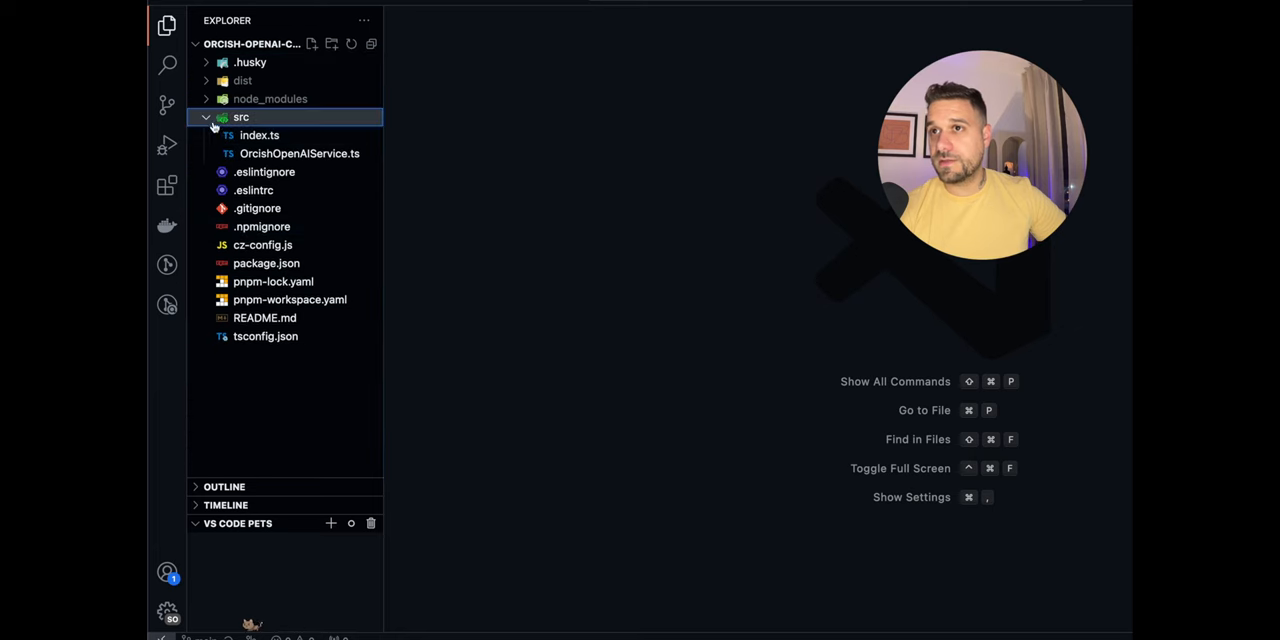
{"action": "left_click", "coordinate": [299, 153]}
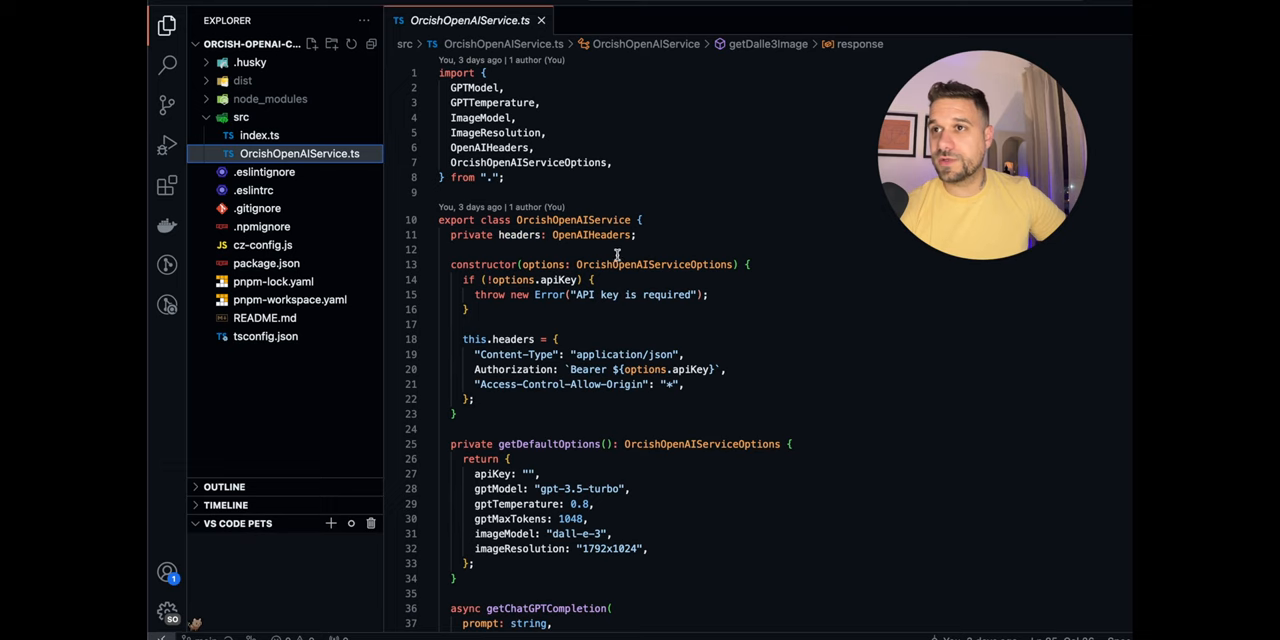
Scroll past getDefaultOptions to getChatGPTCompletion and its chat completions fetch call
{"action": "double_click", "coordinate": [573, 219]}
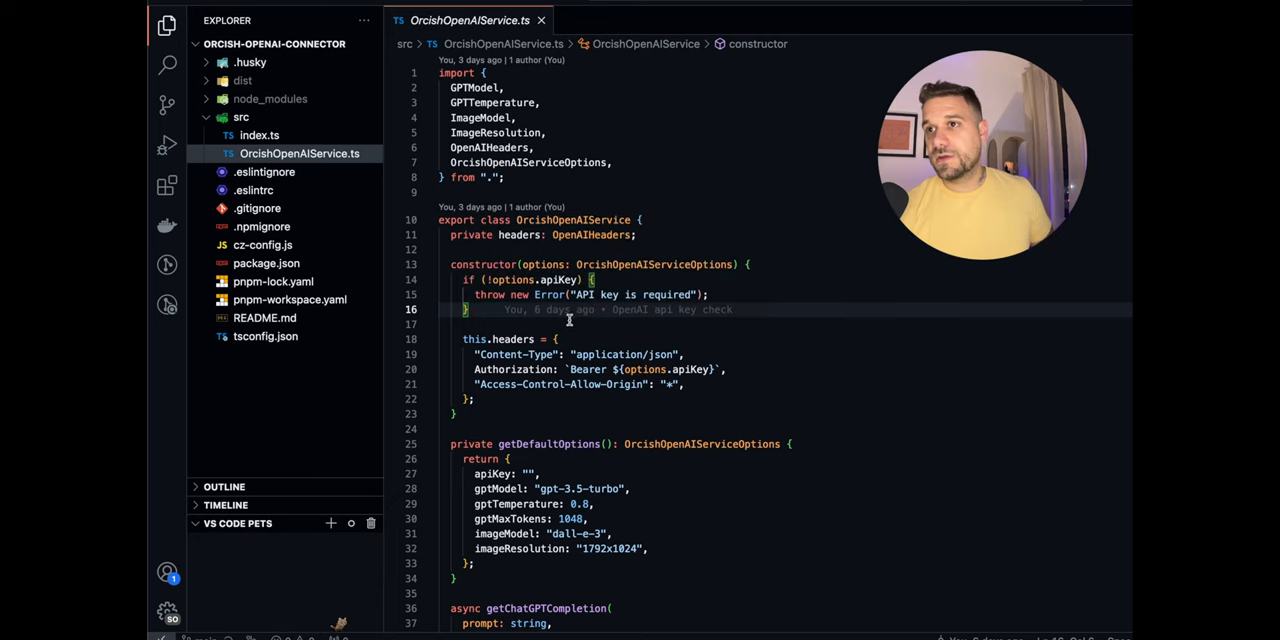
{"action": "scroll", "scroll_direction": "down", "scroll_amount": 3}
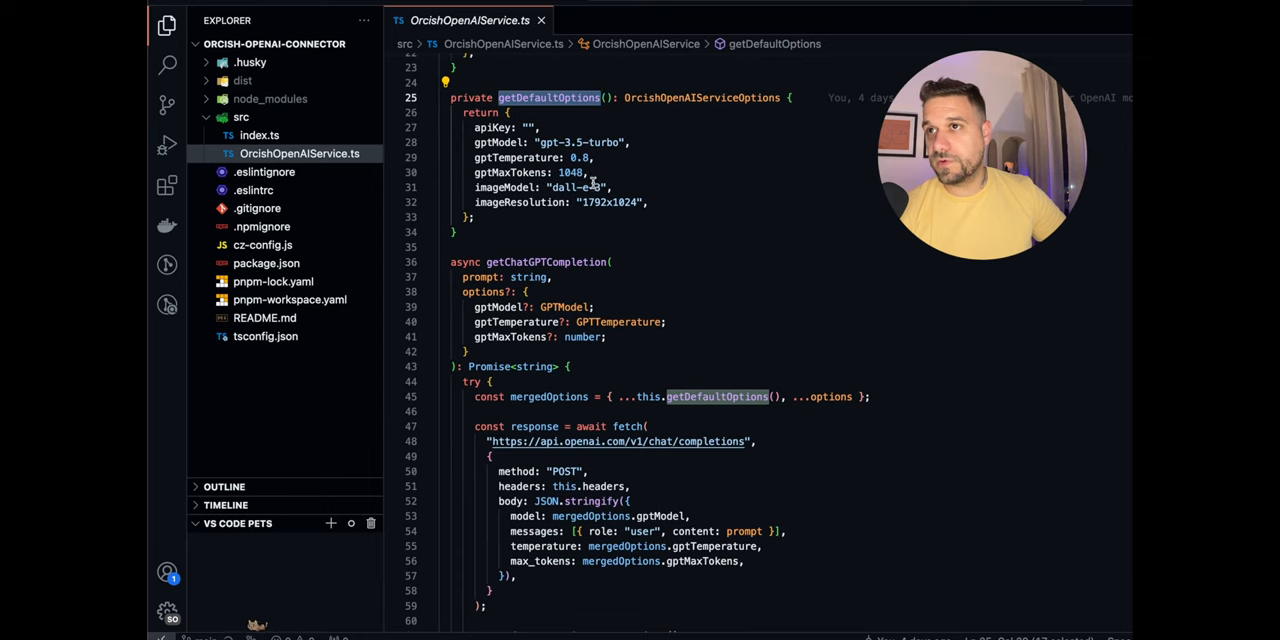
{"action": "scroll", "scroll_direction": "down", "scroll_amount": 3}
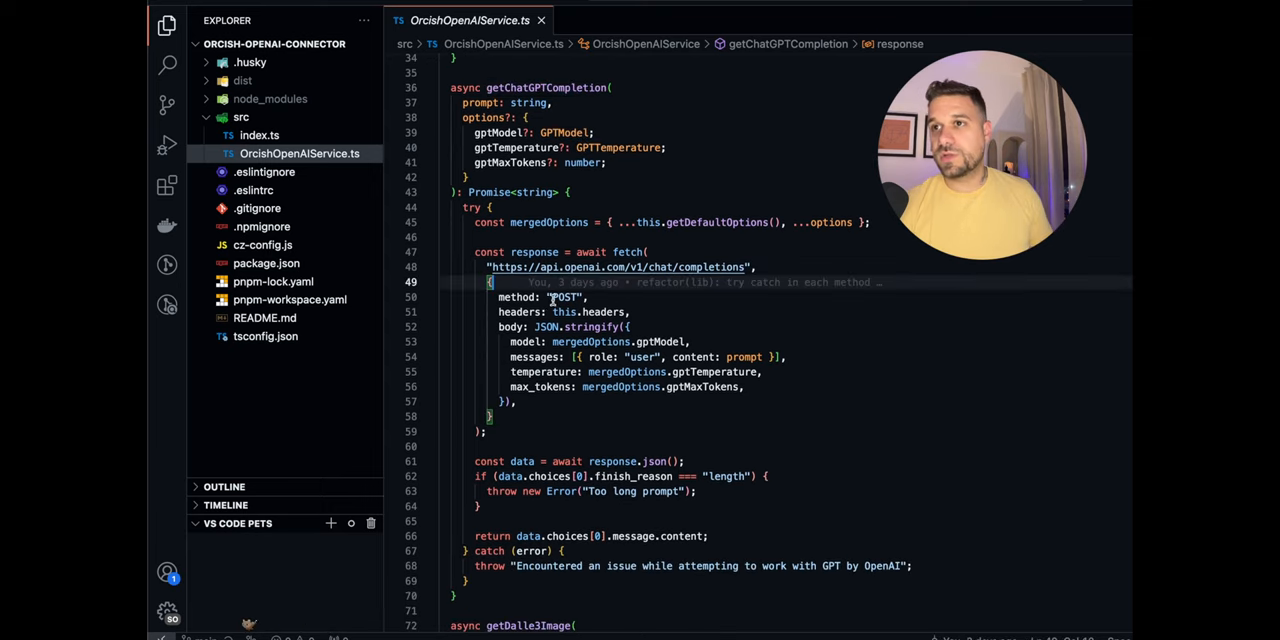
Scroll down to getDalle3Image, then open index.ts with the exported types
{"action": "scroll", "scroll_direction": "down", "scroll_amount": 3}
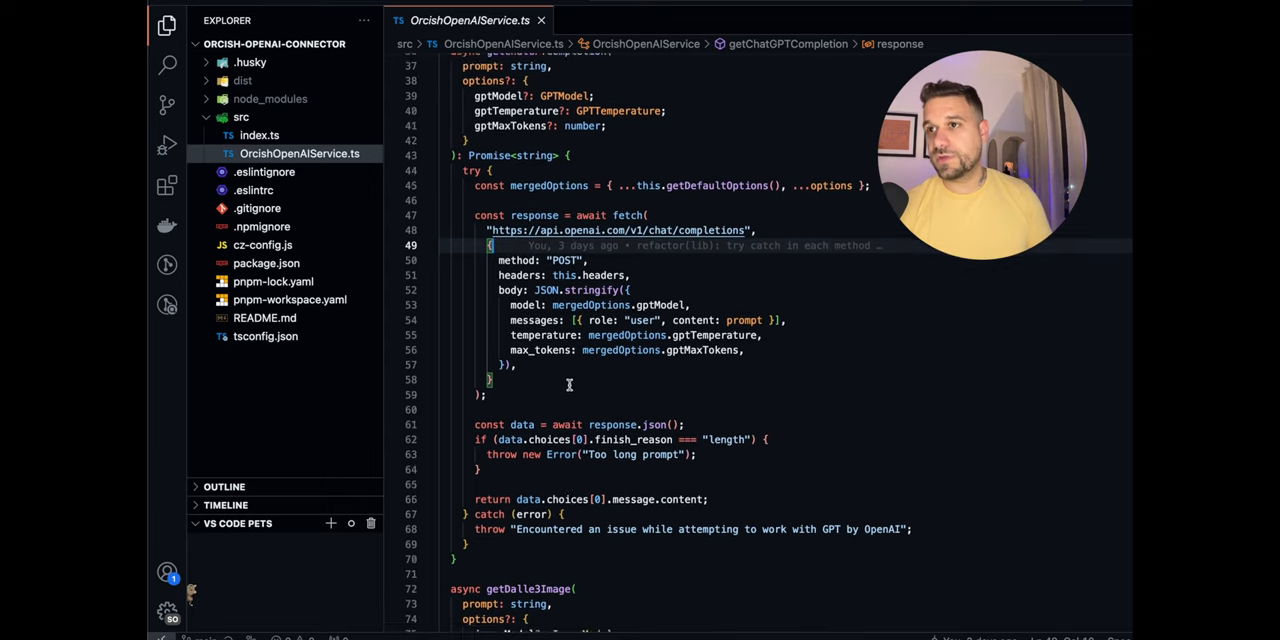
{"action": "scroll", "scroll_direction": "down", "scroll_amount": 3}
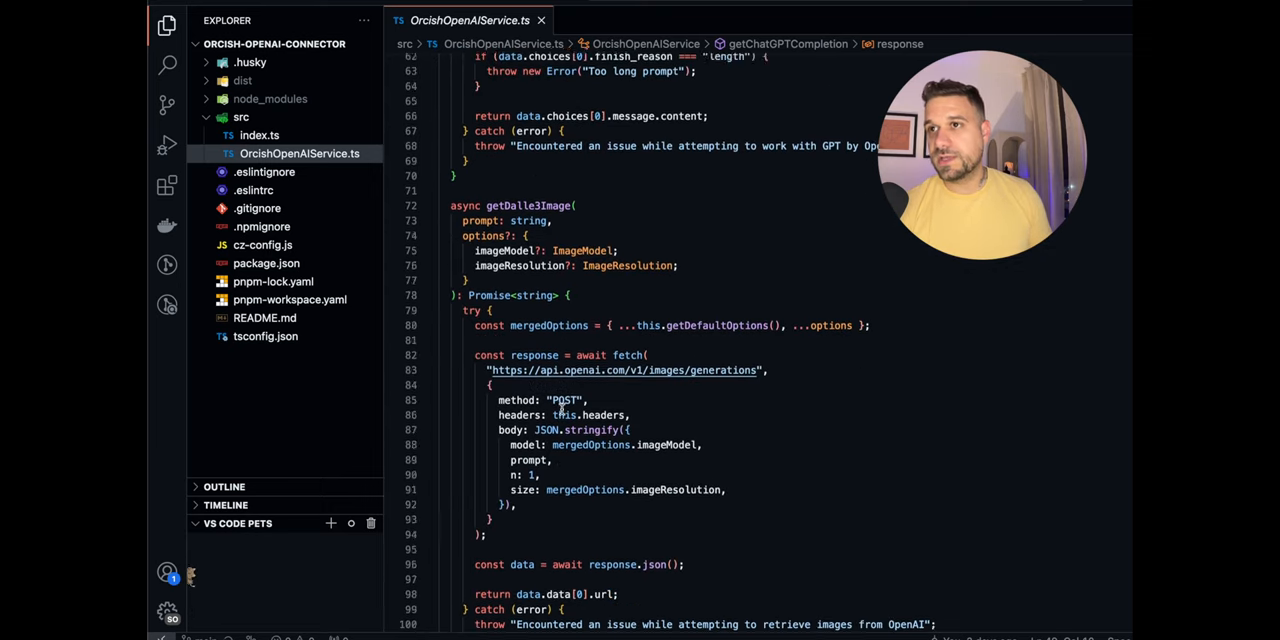
{"action": "scroll", "scroll_direction": "down", "scroll_amount": 3}
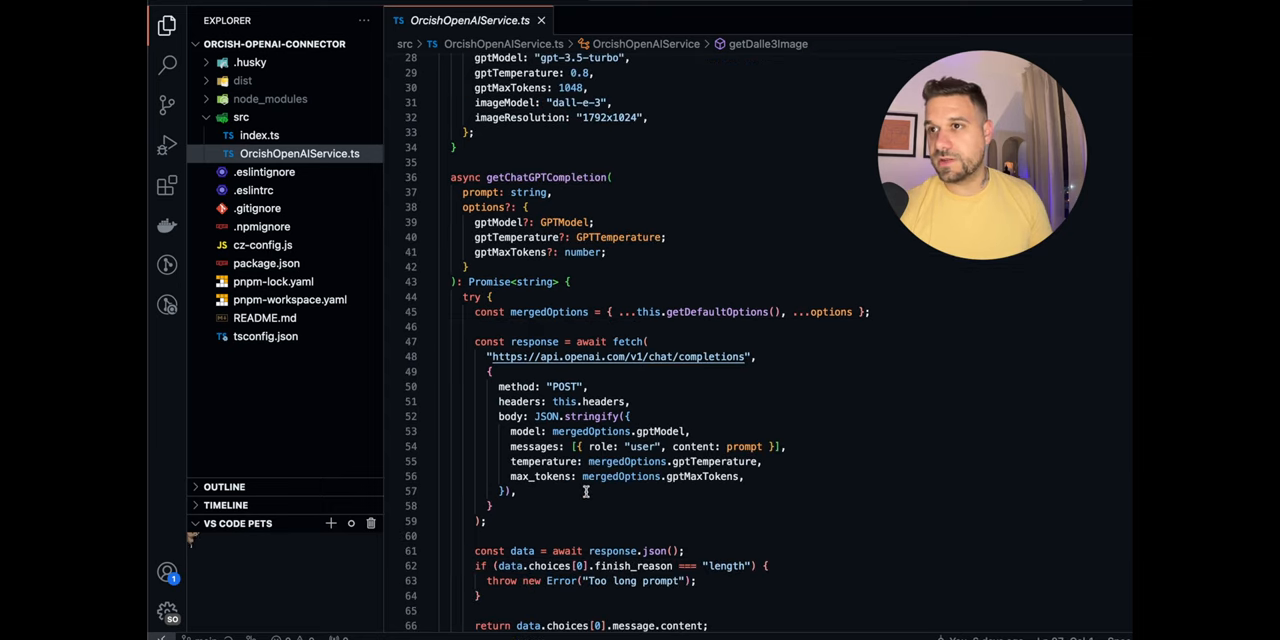
{"action": "scroll", "scroll_direction": "down", "scroll_amount": 3}
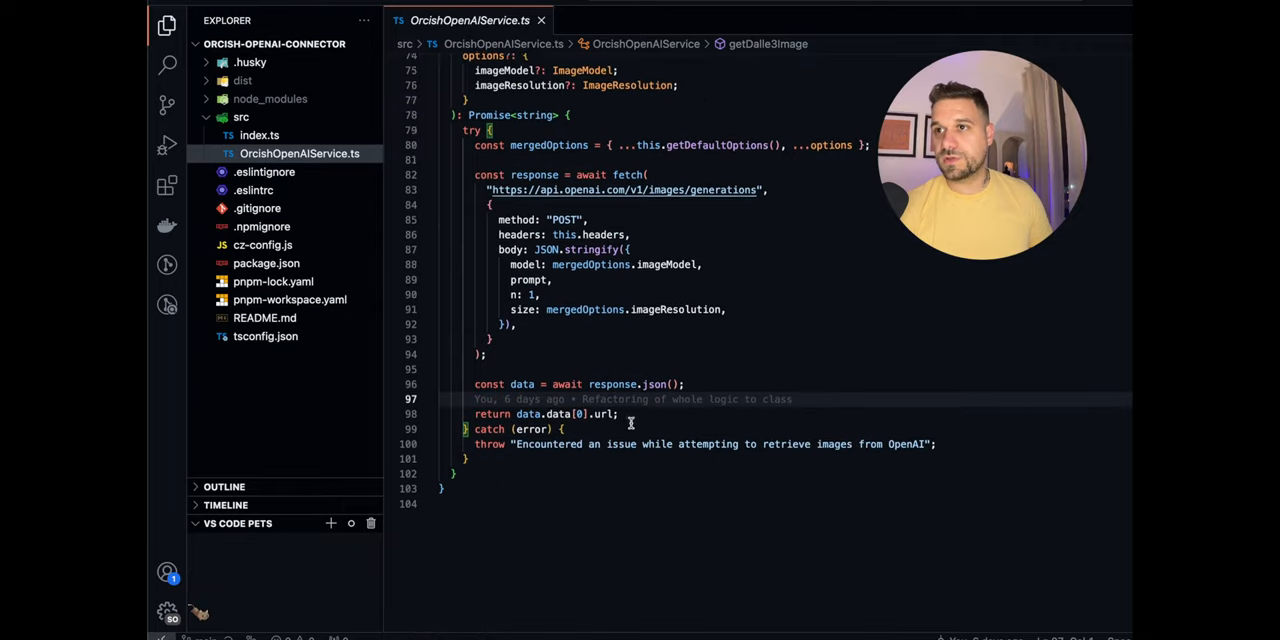
{"action": "left_click", "coordinate": [259, 135]}
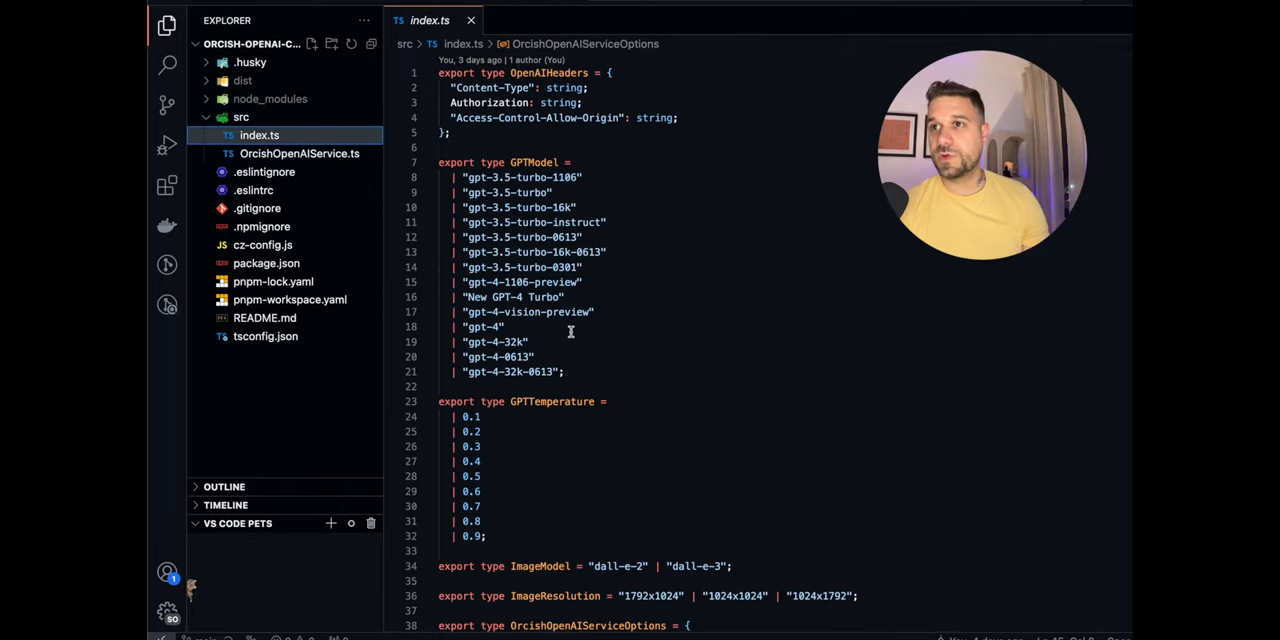
{"action": "left_click_drag", "start_coordinate": [461, 192], "coordinate": [564, 371]}
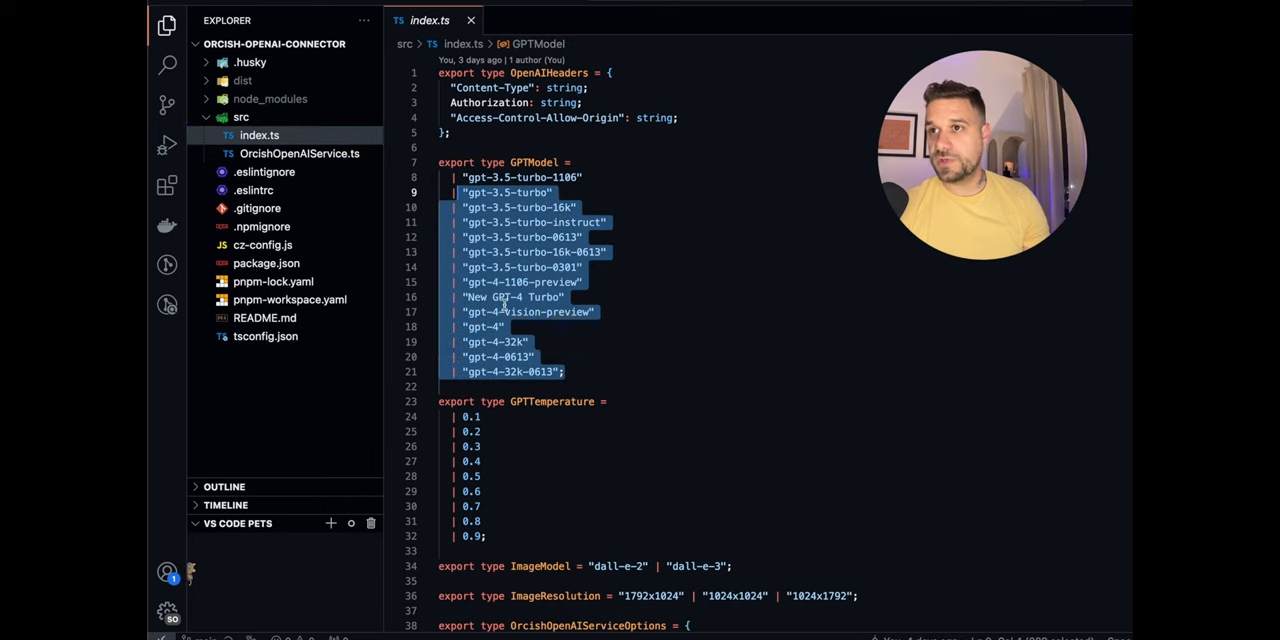
{"action": "scroll", "scroll_direction": "down", "scroll_amount": 3}
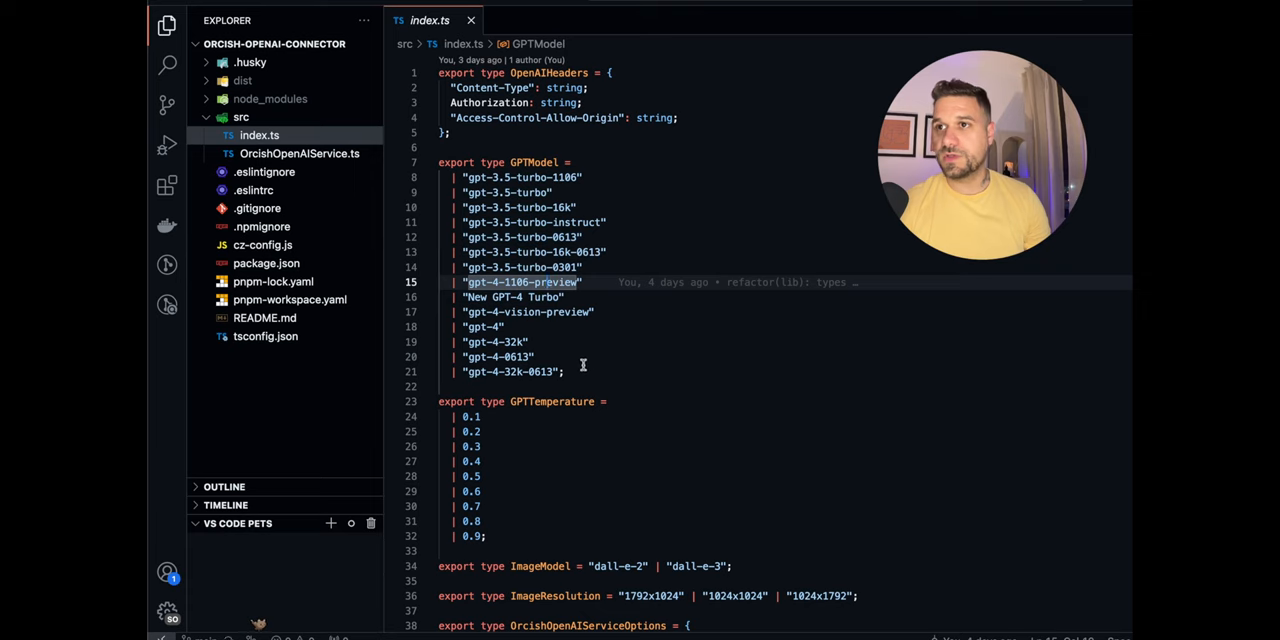
{"action": "left_click_drag", "start_coordinate": [465, 192], "coordinate": [565, 371]}
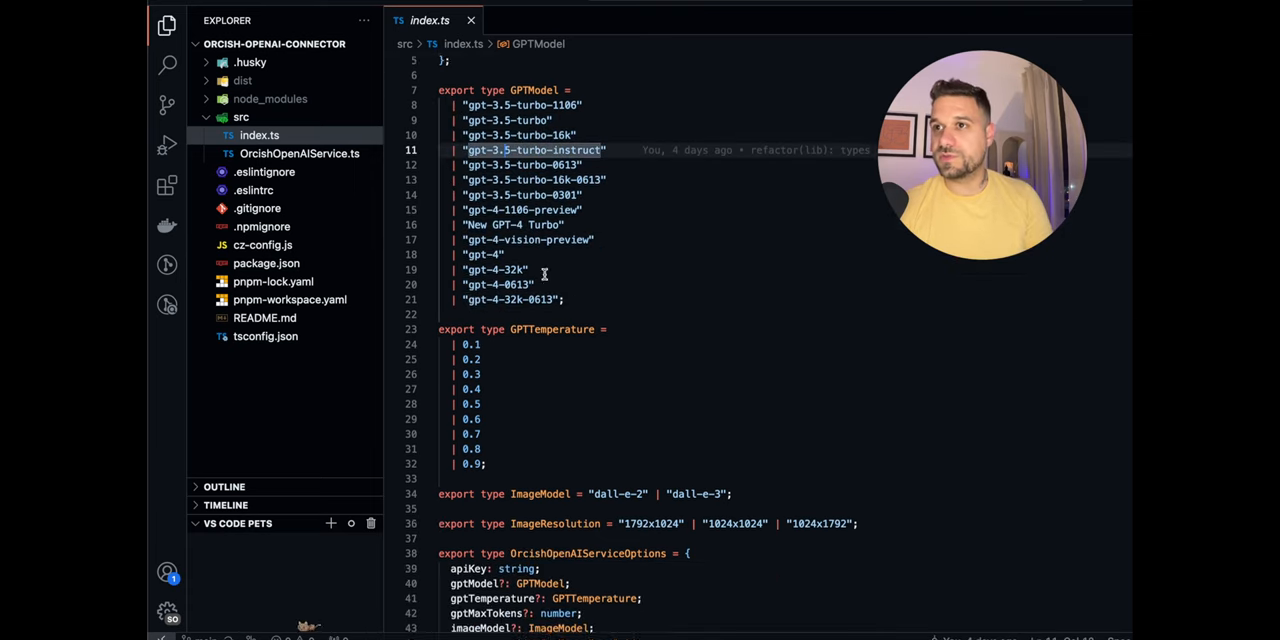
{"action": "scroll", "scroll_direction": "down", "scroll_amount": 3}
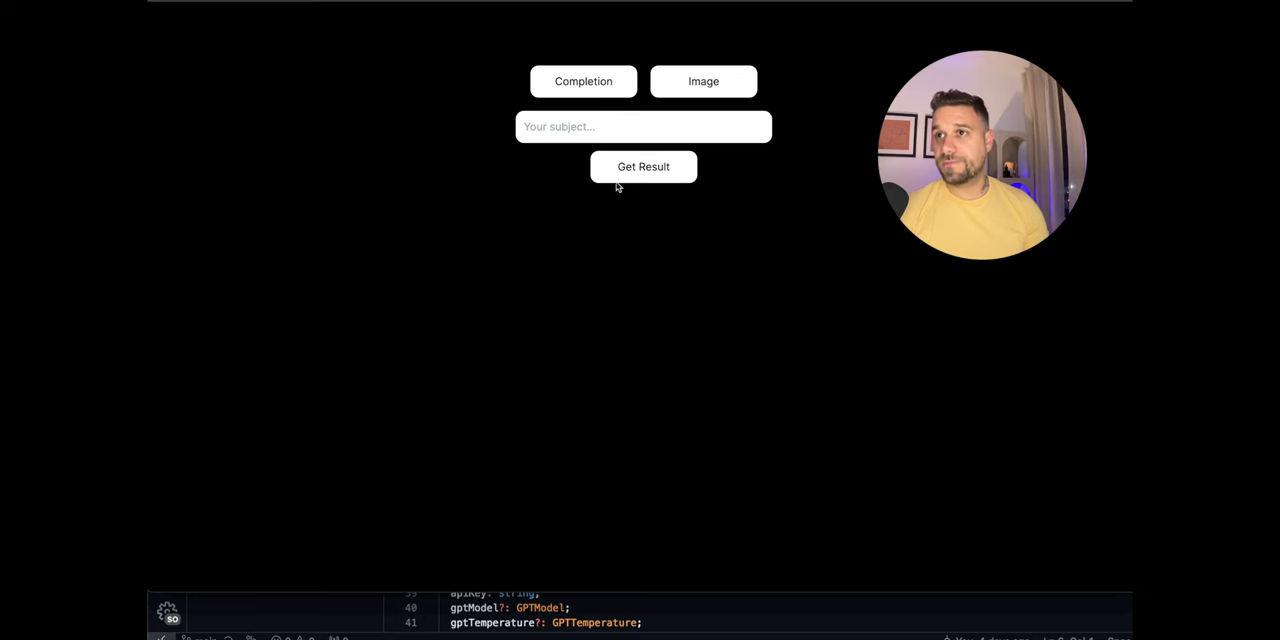
Submit the prompt 'give me 10 orcish names', then switch to Image mode
{"action": "left_click", "coordinate": [643, 126]}
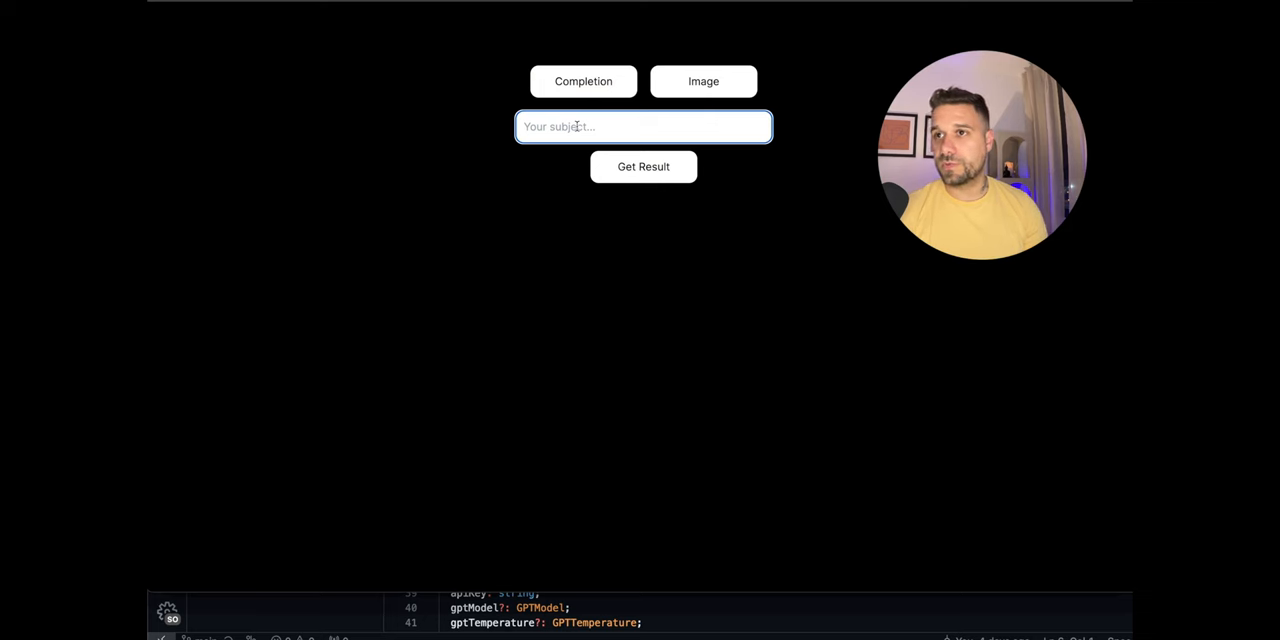
{"action": "type", "text": "give me 10 orcish"}
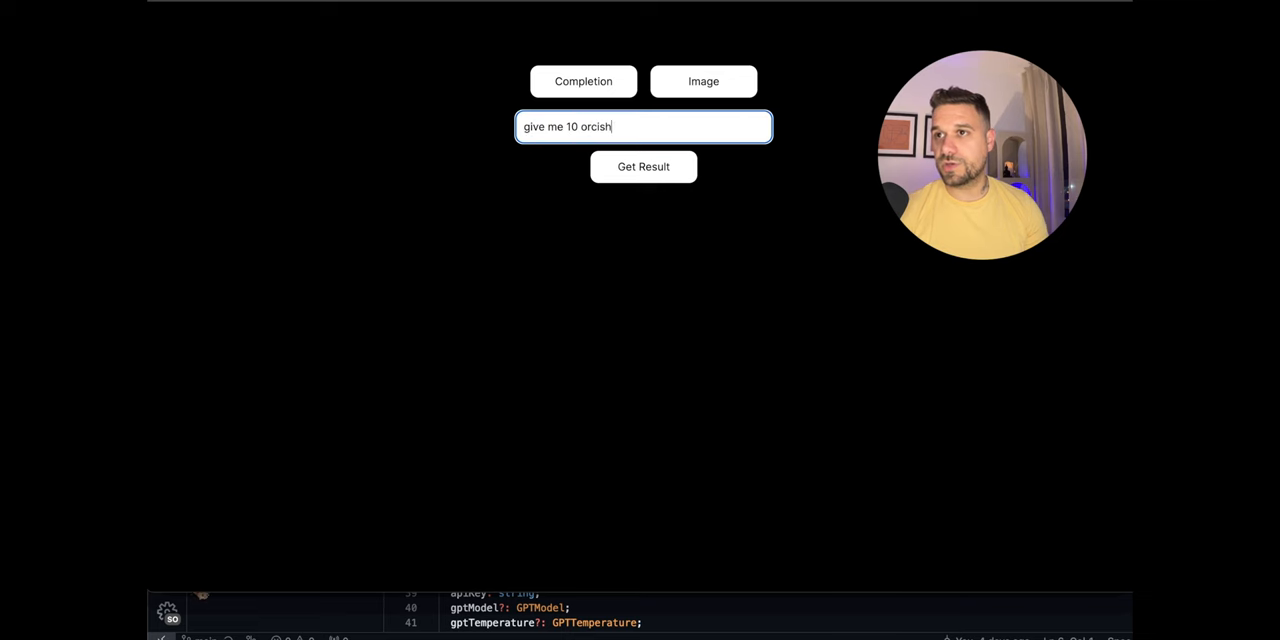
{"action": "left_click", "coordinate": [643, 166]}
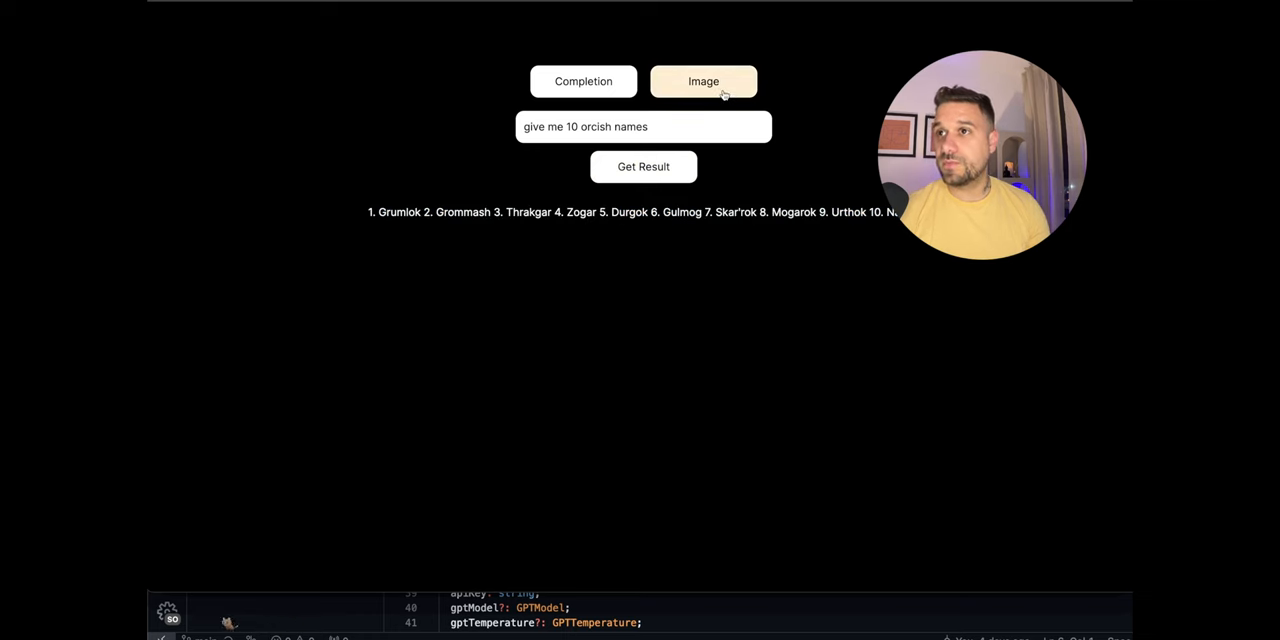
{"action": "left_click", "coordinate": [703, 81]}
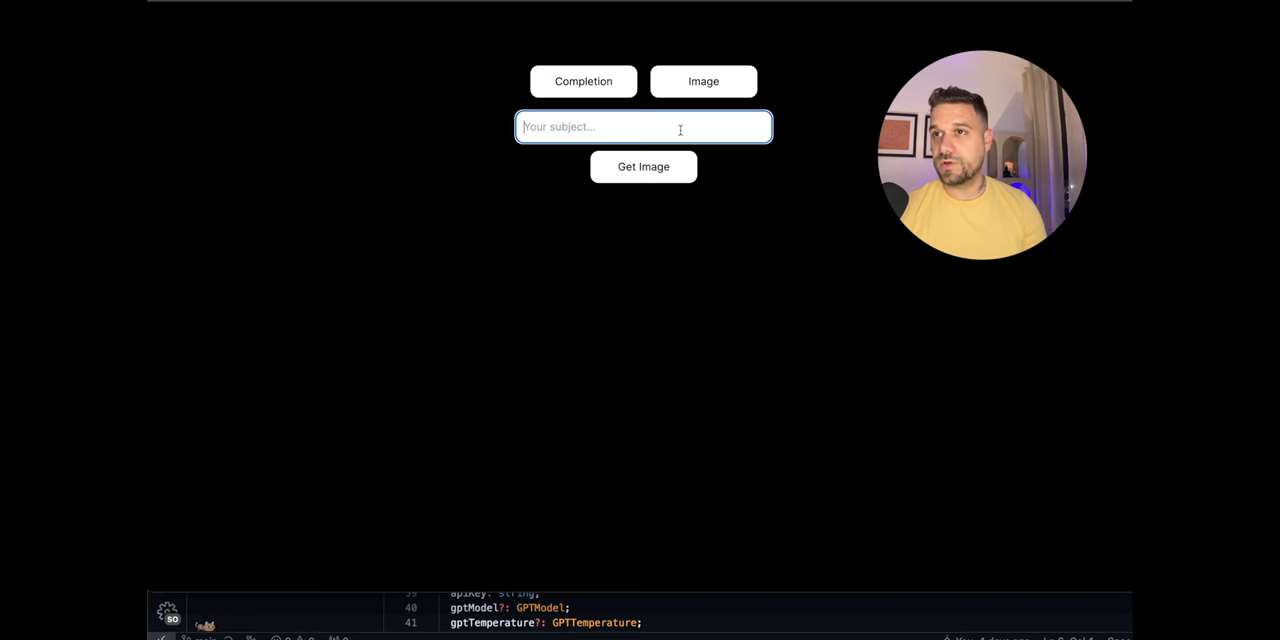
Request an image for 'orc warrior working on a computer', retrying while waiting
{"action": "type", "text": "or"}
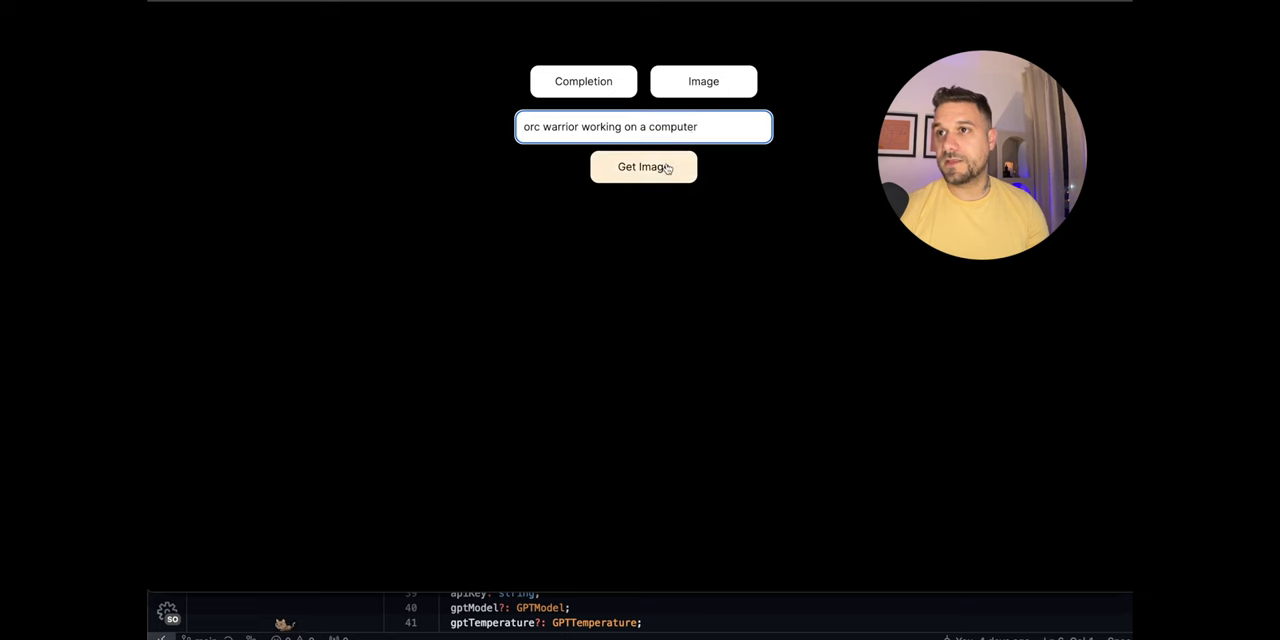
{"action": "left_click", "coordinate": [643, 166]}
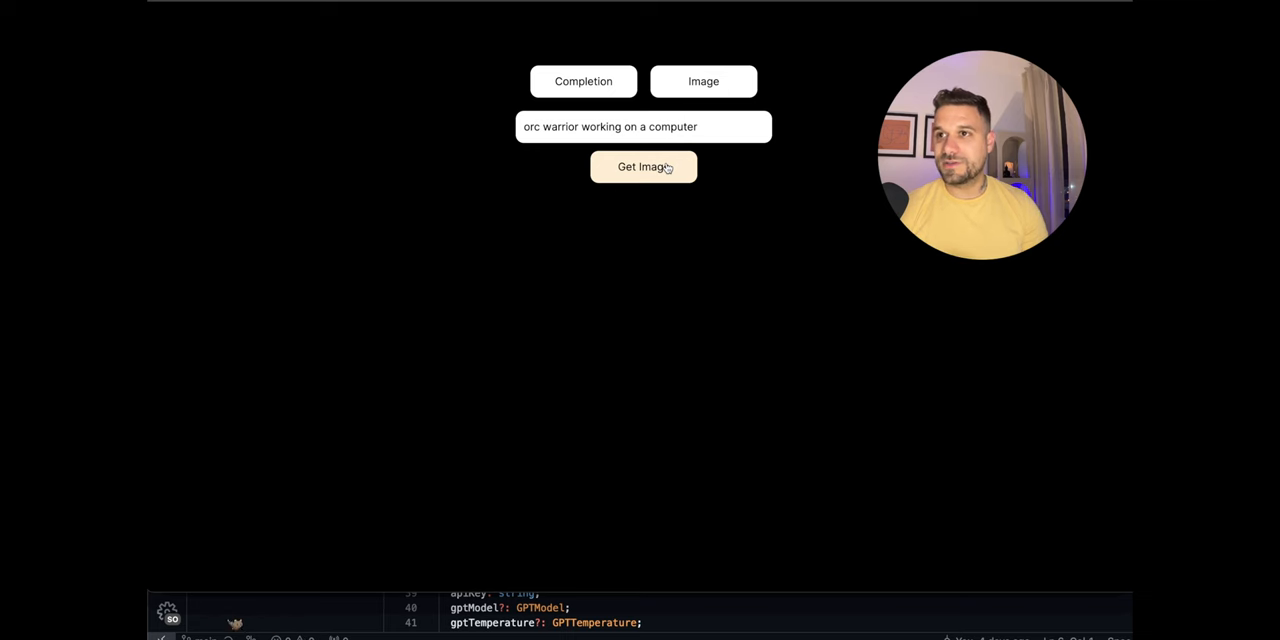
{"action": "left_click", "coordinate": [643, 166]}
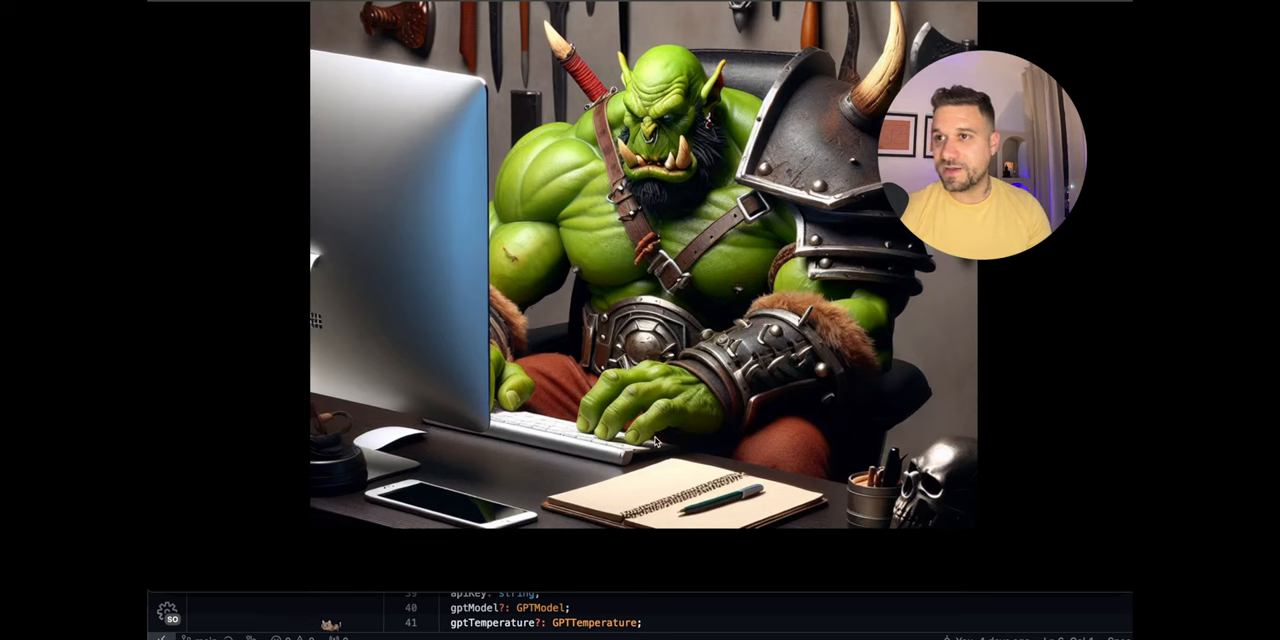
{"action": "mouse_move", "coordinate": [675, 437]}
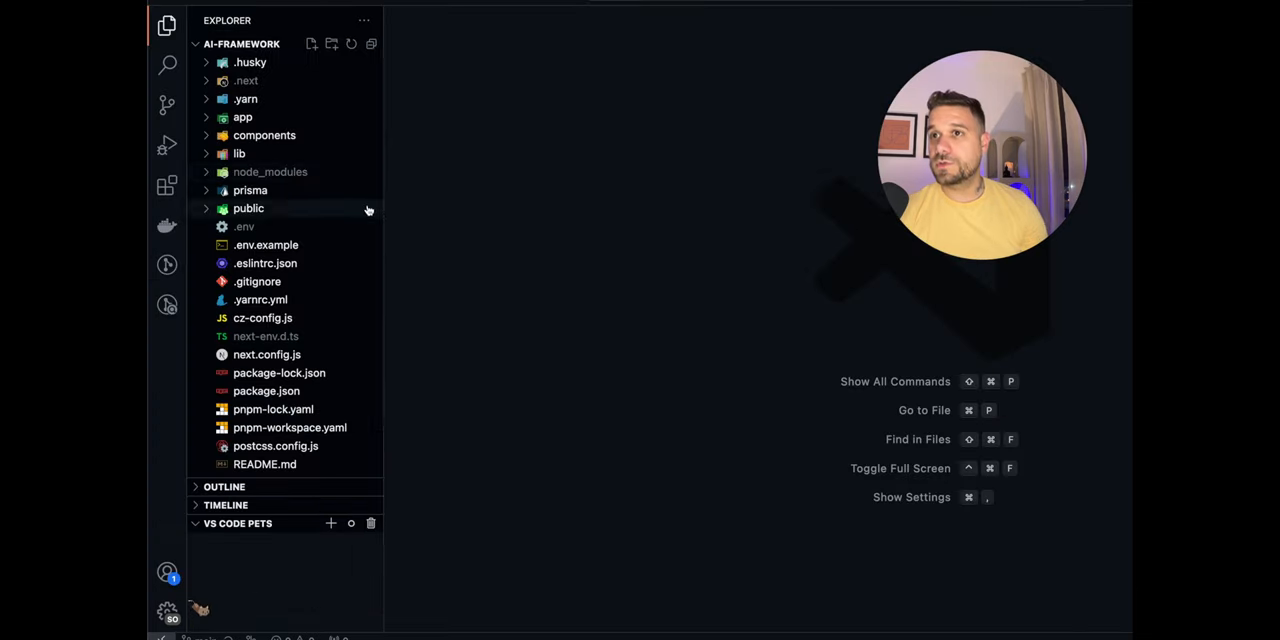
Browse to AISelector.tsx and OpenAIImage.tsx, highlighting a component name and getOpenAIImage
{"action": "left_click", "coordinate": [242, 117]}
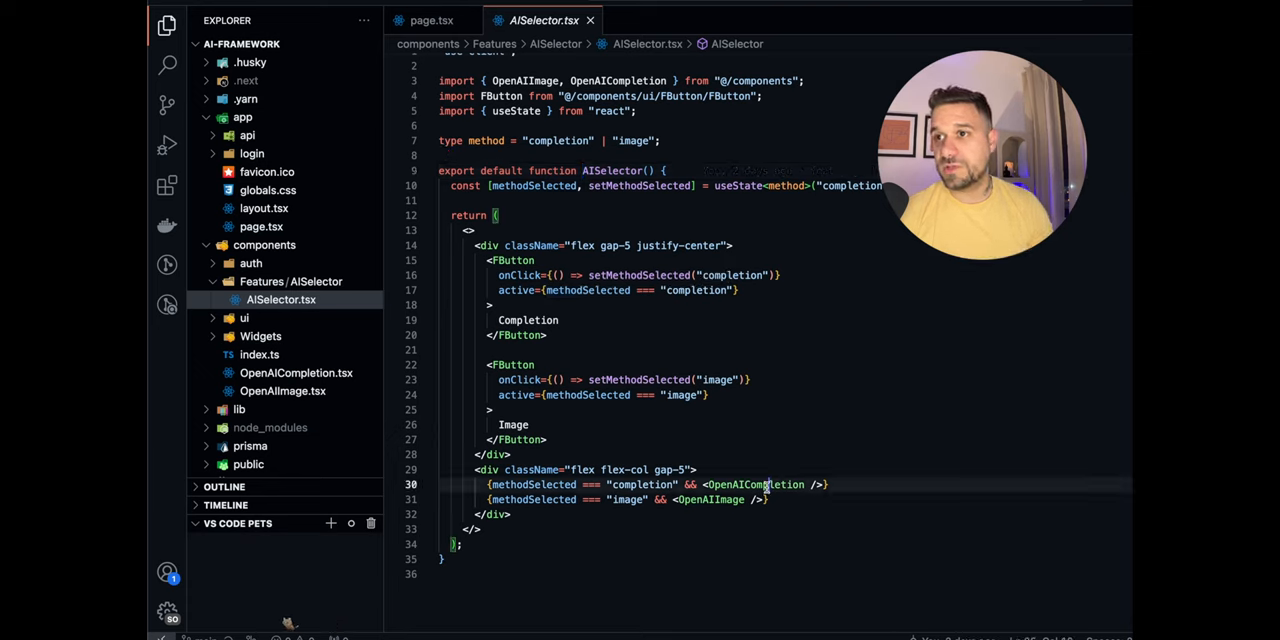
{"action": "double_click", "coordinate": [754, 484]}
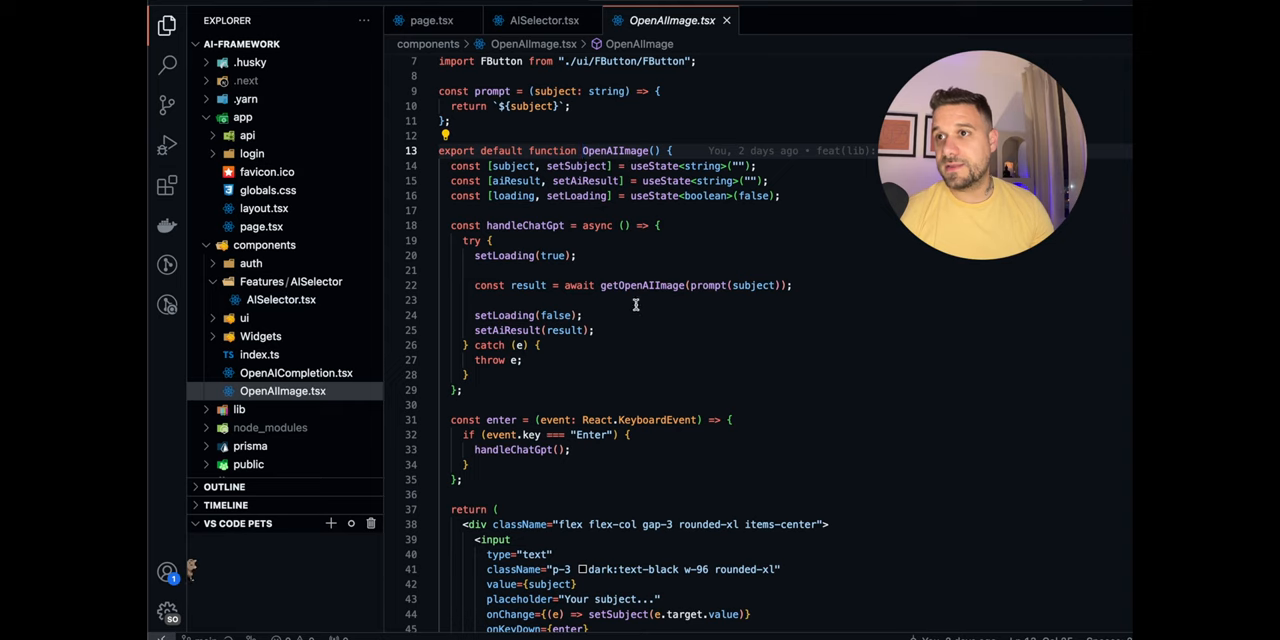
{"action": "double_click", "coordinate": [641, 285]}
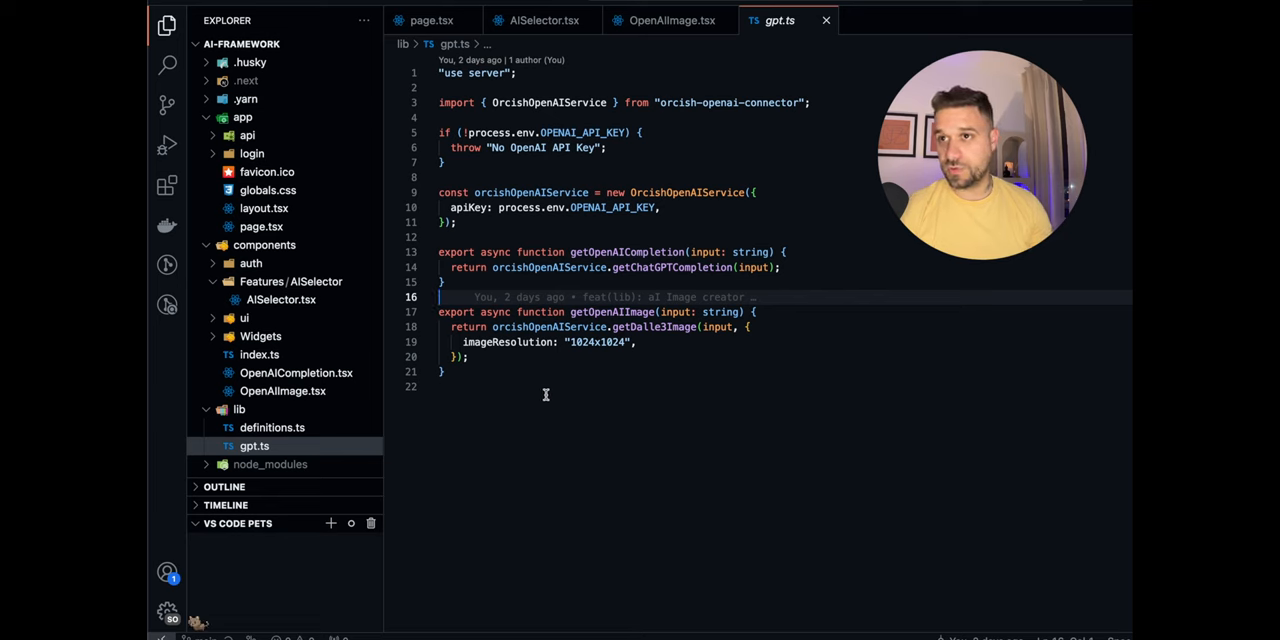
{"action": "mouse_move", "coordinate": [499, 373]}
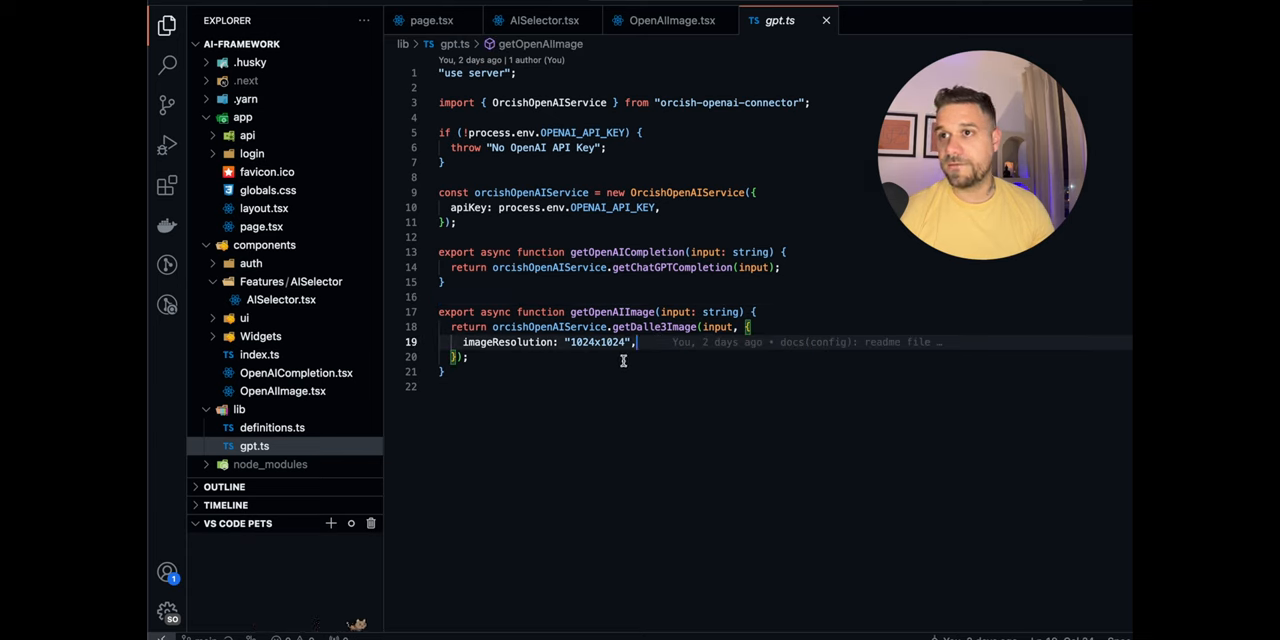
{"action": "mouse_move", "coordinate": [615, 366]}
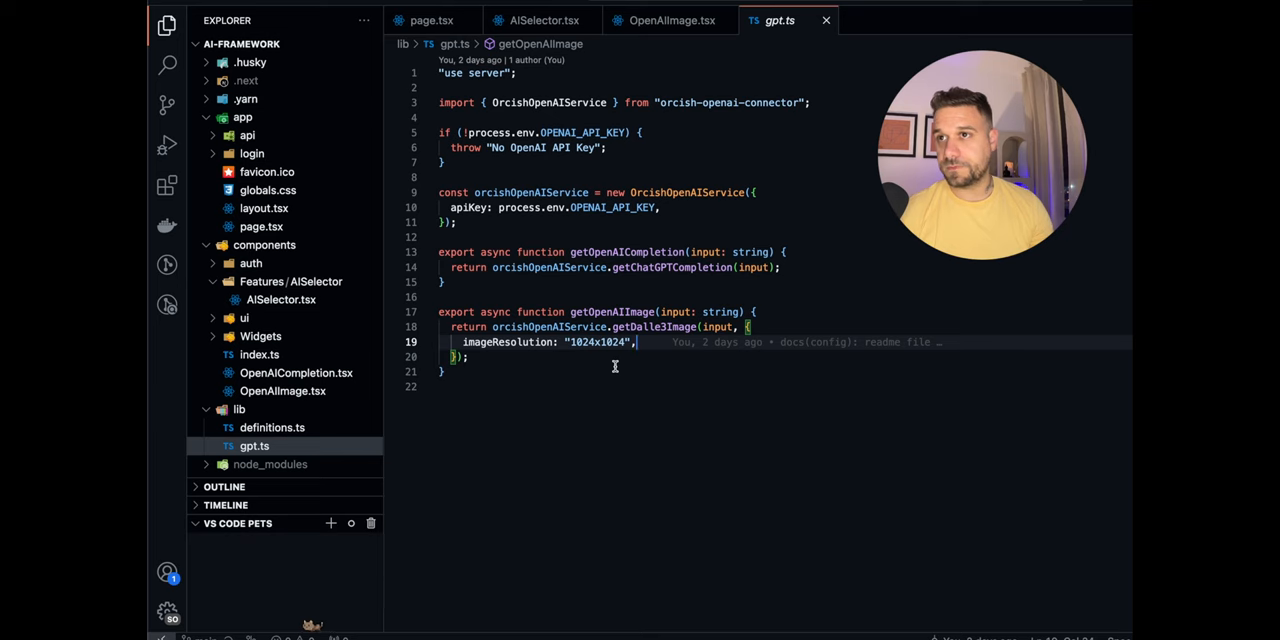
{"action": "mouse_move", "coordinate": [611, 363]}
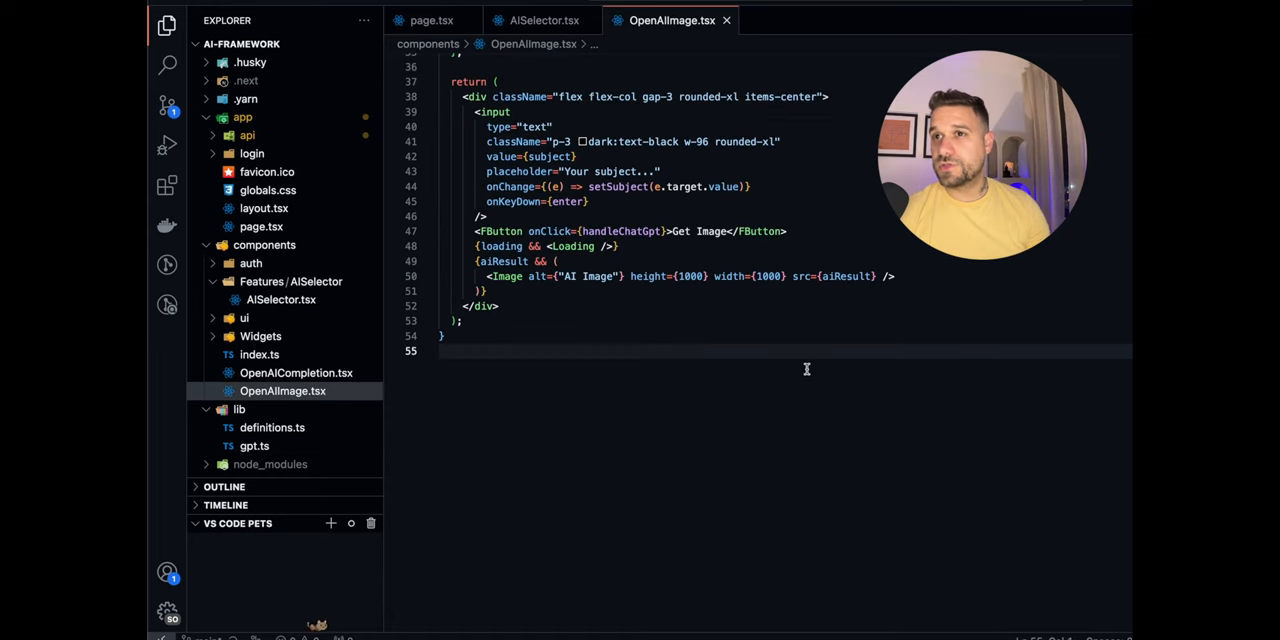
Expand the app's api folder in the Explorer
{"action": "left_click", "coordinate": [247, 135]}
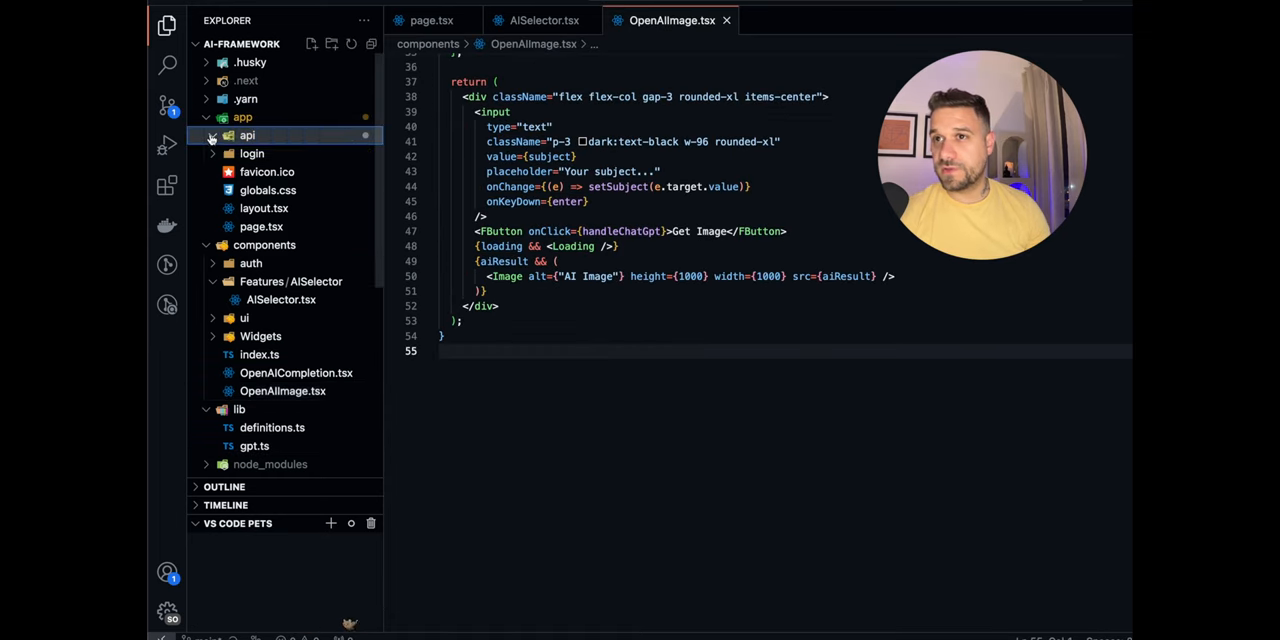
{"action": "left_click", "coordinate": [247, 135]}
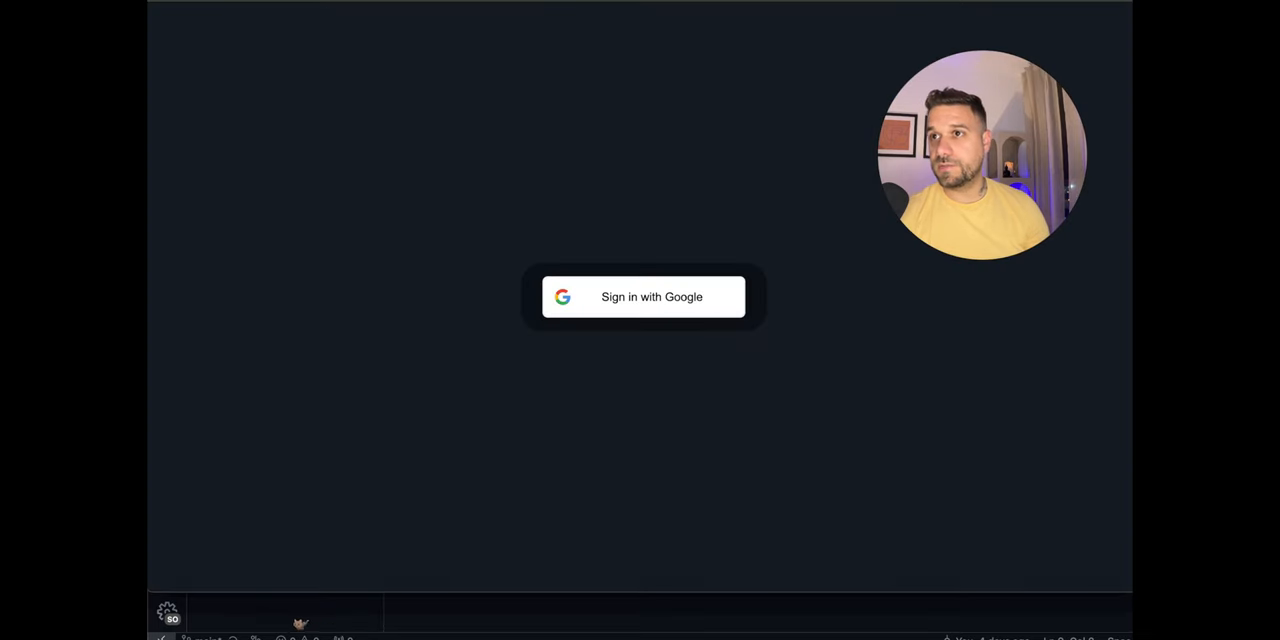
{"action": "mouse_move", "coordinate": [678, 263]}
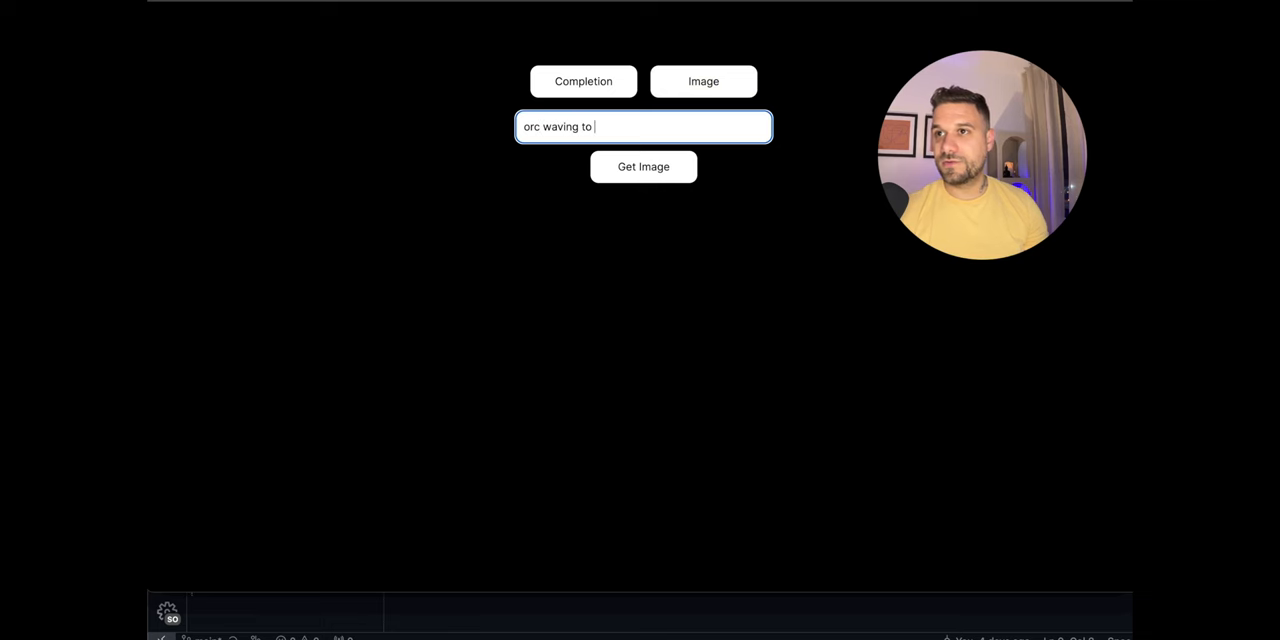
Enter 'orc waving to fellow warrios goodbye' and click Get Image
{"action": "type", "text": "fellow warri"}
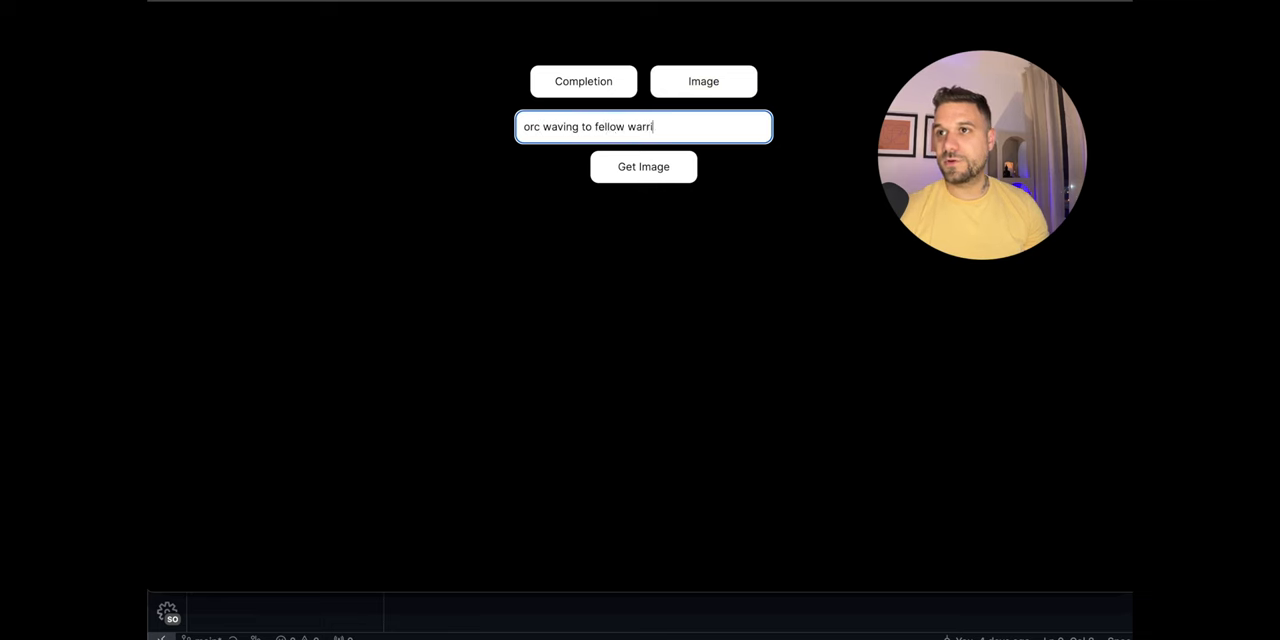
{"action": "left_click", "coordinate": [643, 166]}
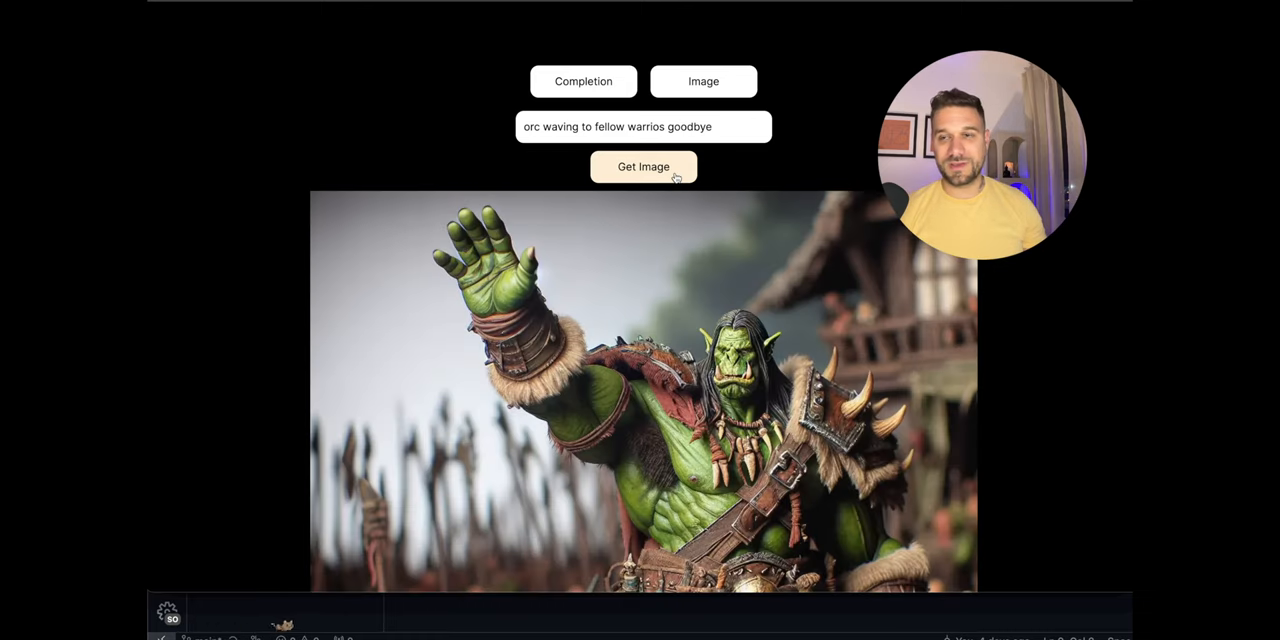